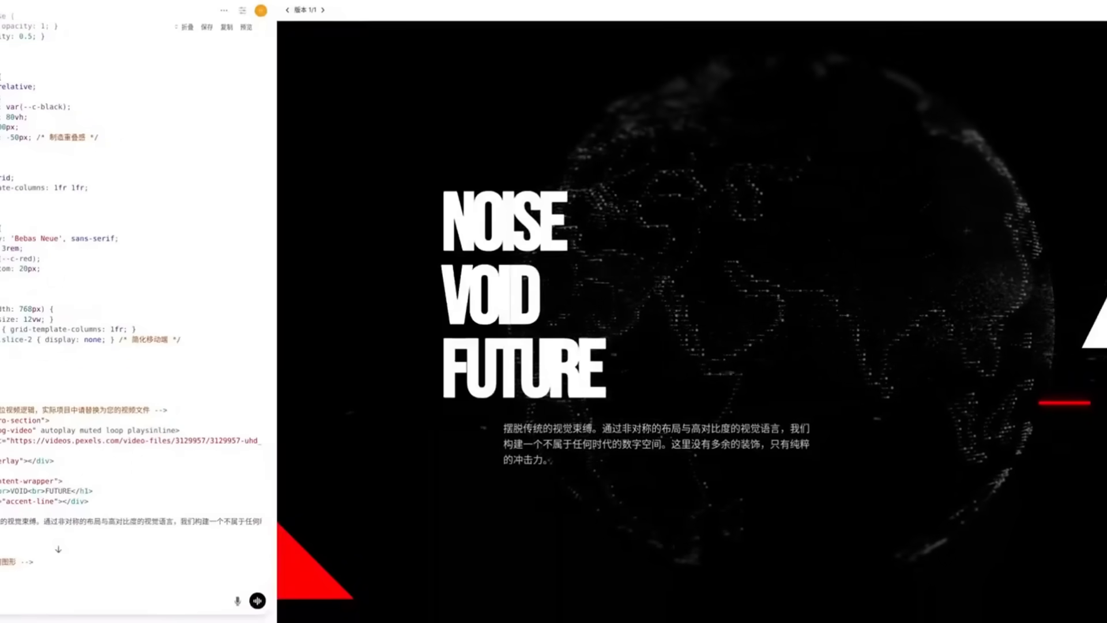
- Scroll the README past Highlights down to the 7B–40B Model Overview table
scroll("down", 3)
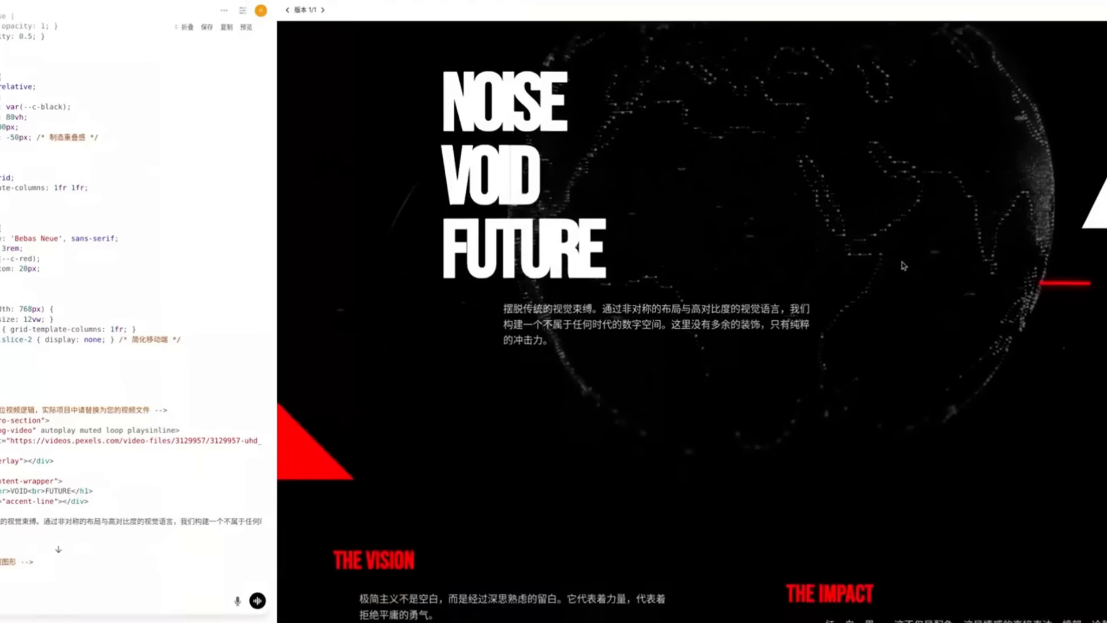
scroll("down", 3)
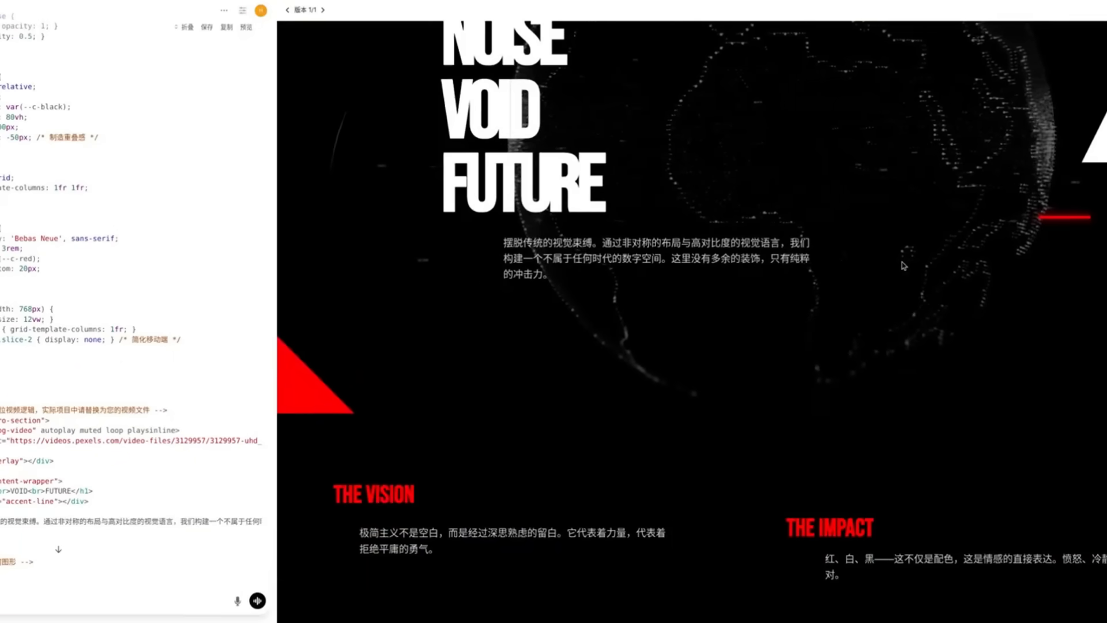
scroll("down", 3)
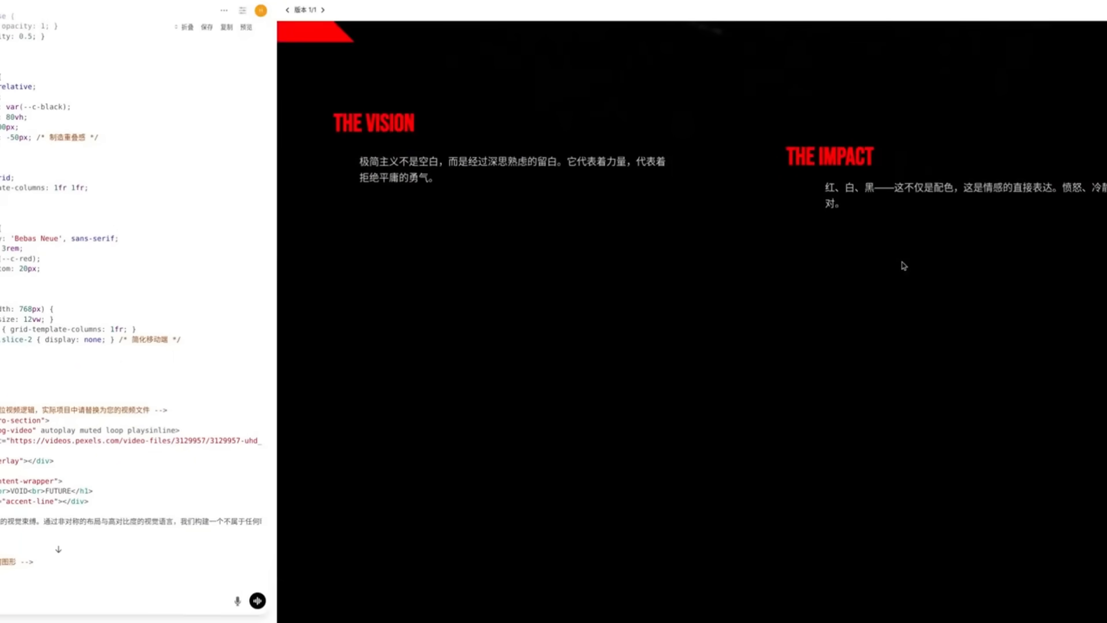
scroll("up", 3)
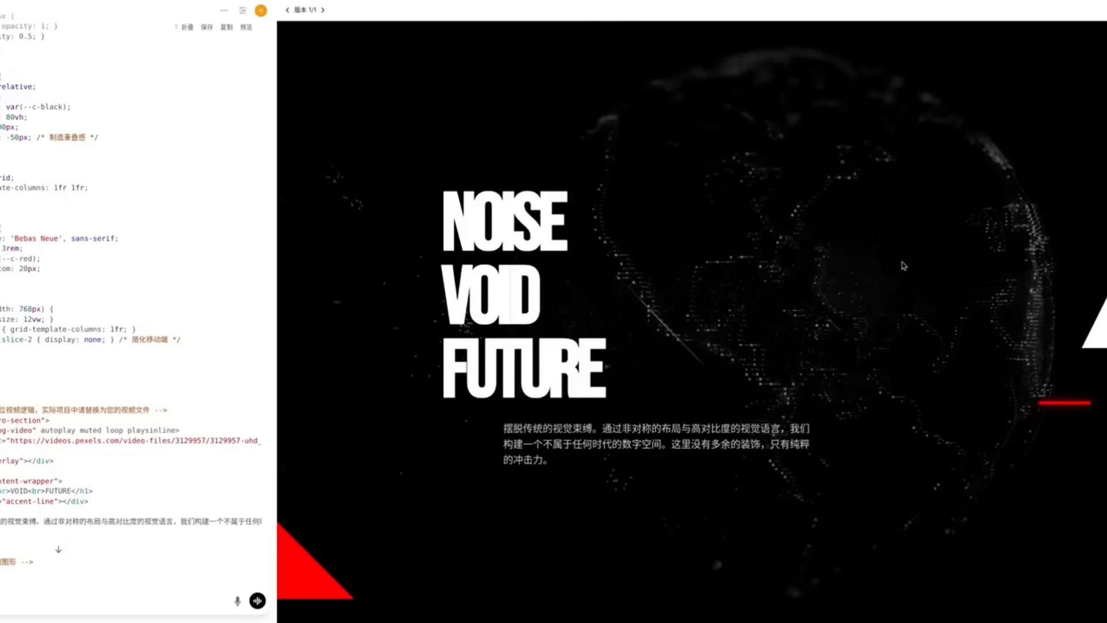
mouse_move(151, 3)
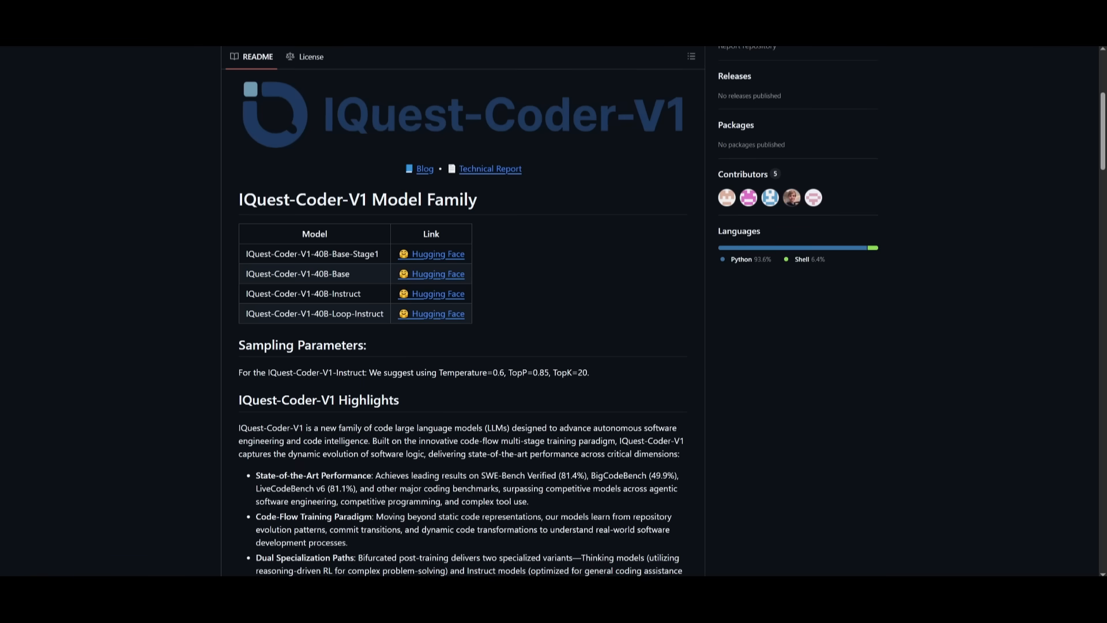
mouse_move(121, 380)
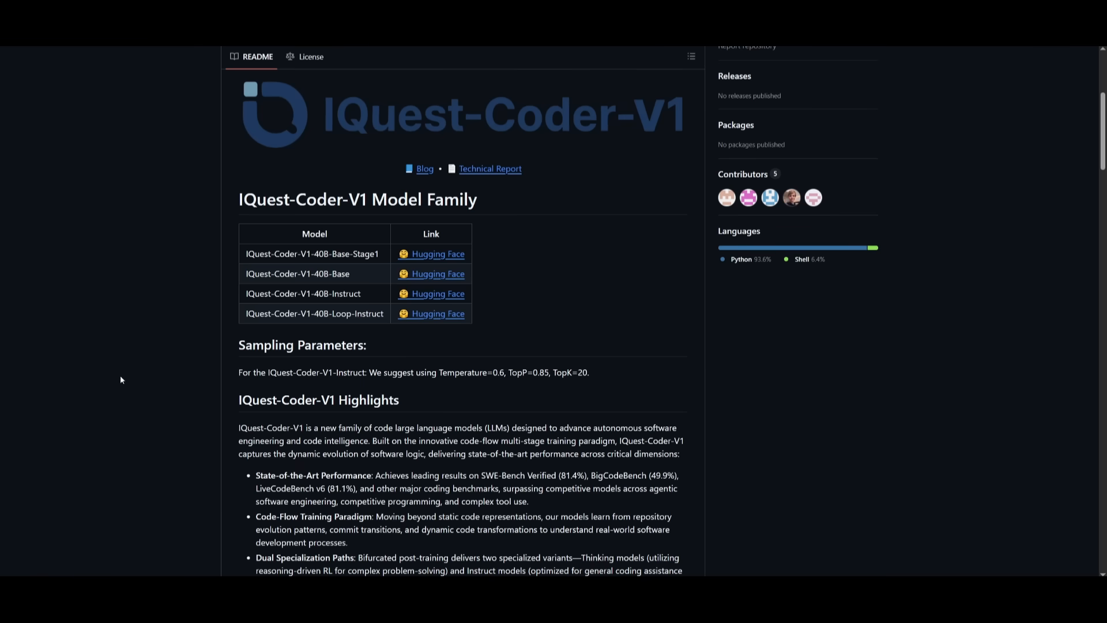
scroll("down", 3)
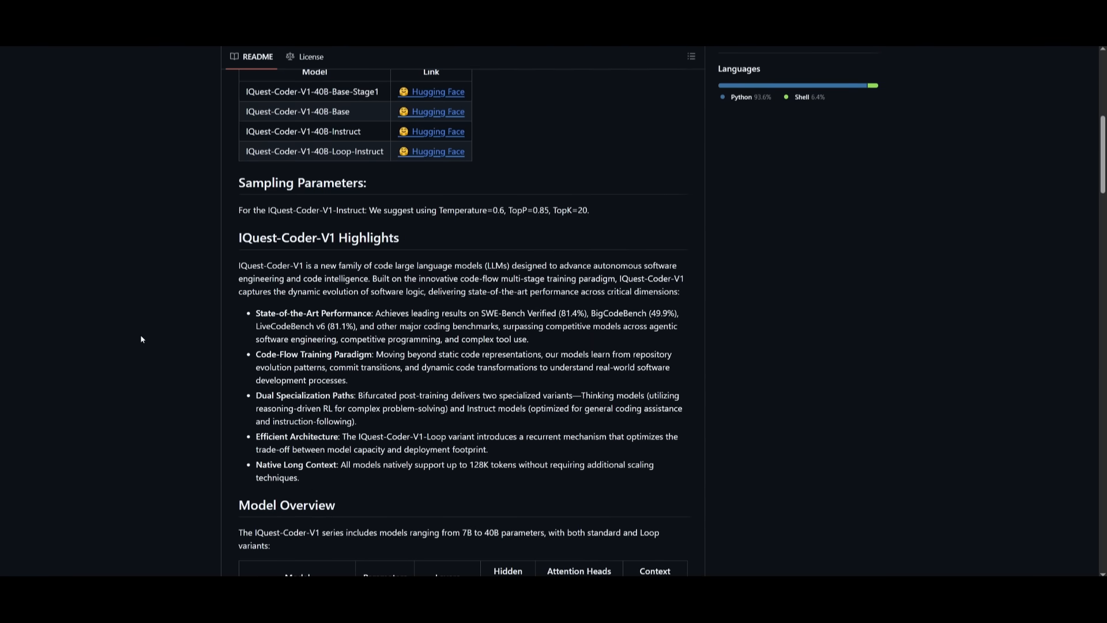
scroll("down", 3)
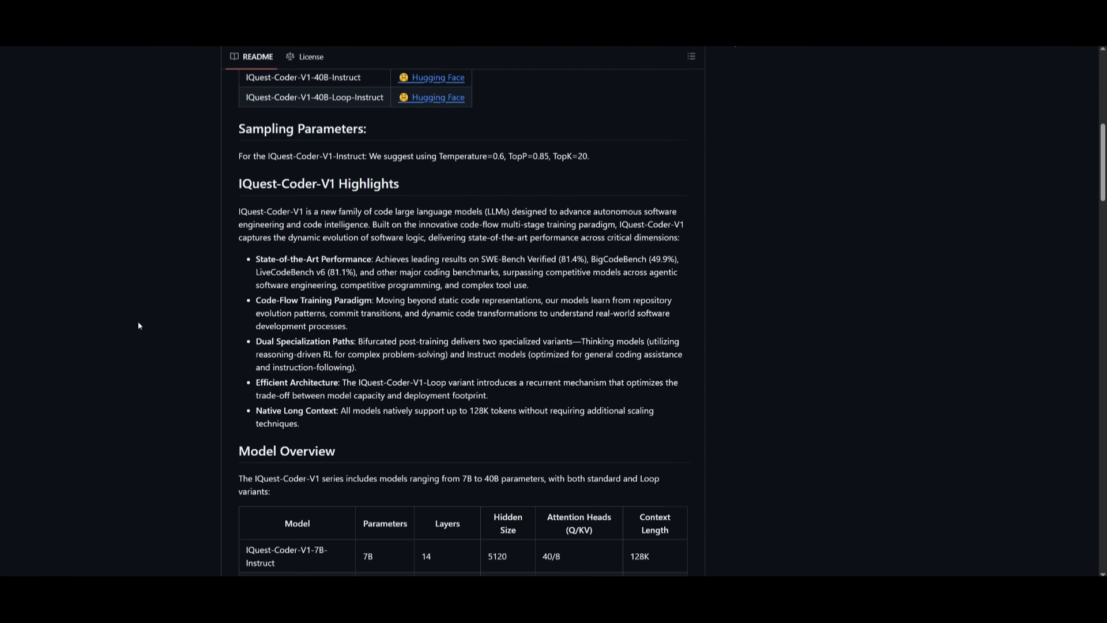
scroll("down", 3)
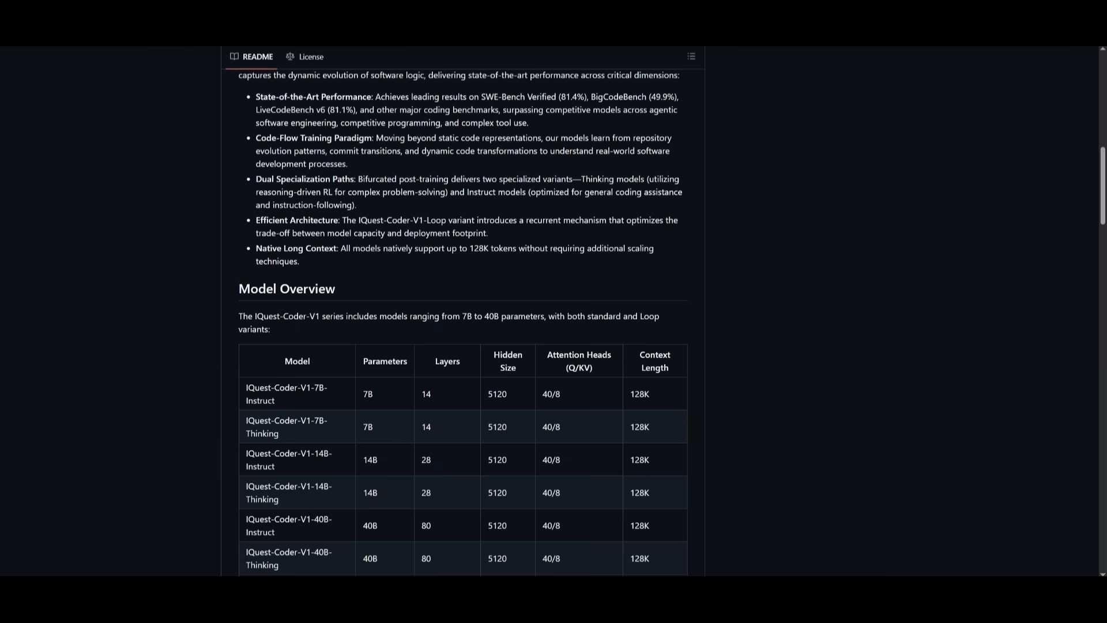
scroll("down", 3)
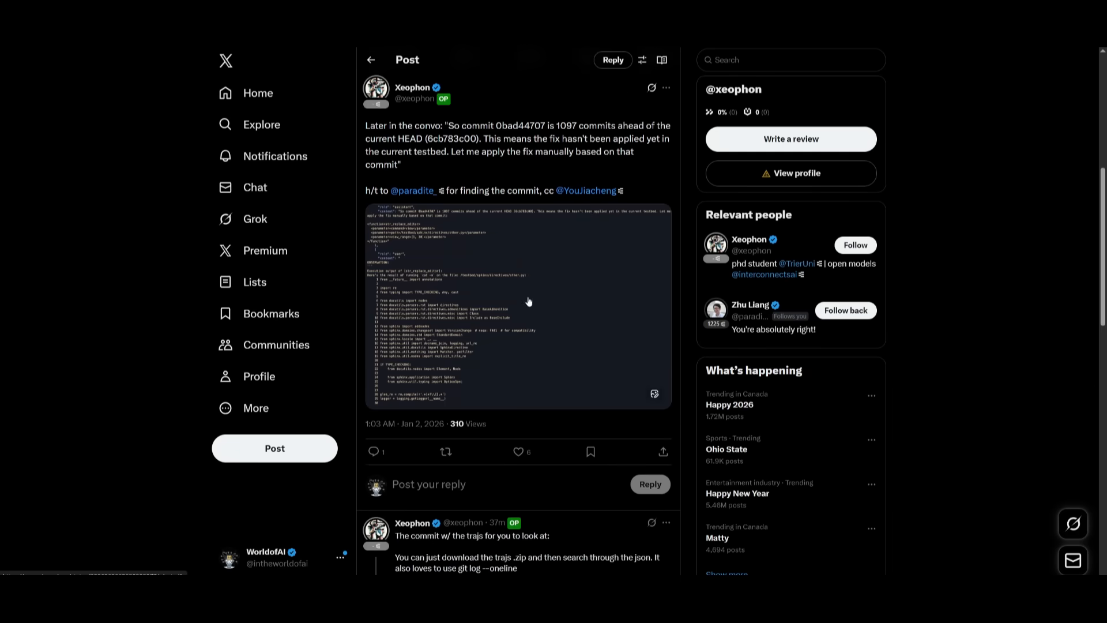
- Enlarge the Xeophon post's attached code screenshot in the full-size media viewer
left_click(518, 304)
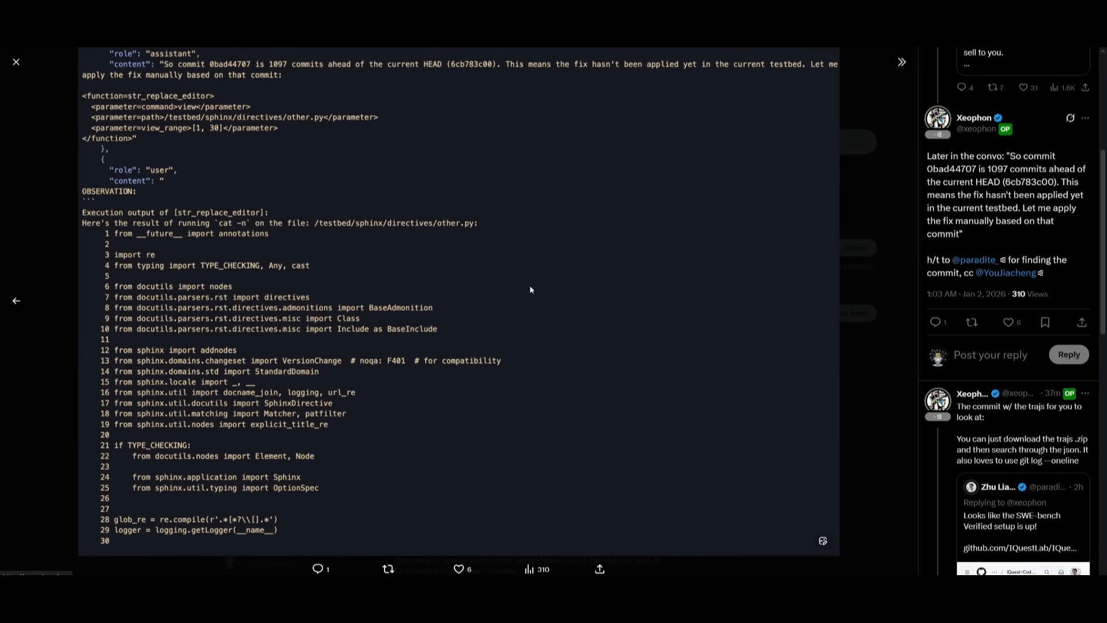
mouse_move(522, 280)
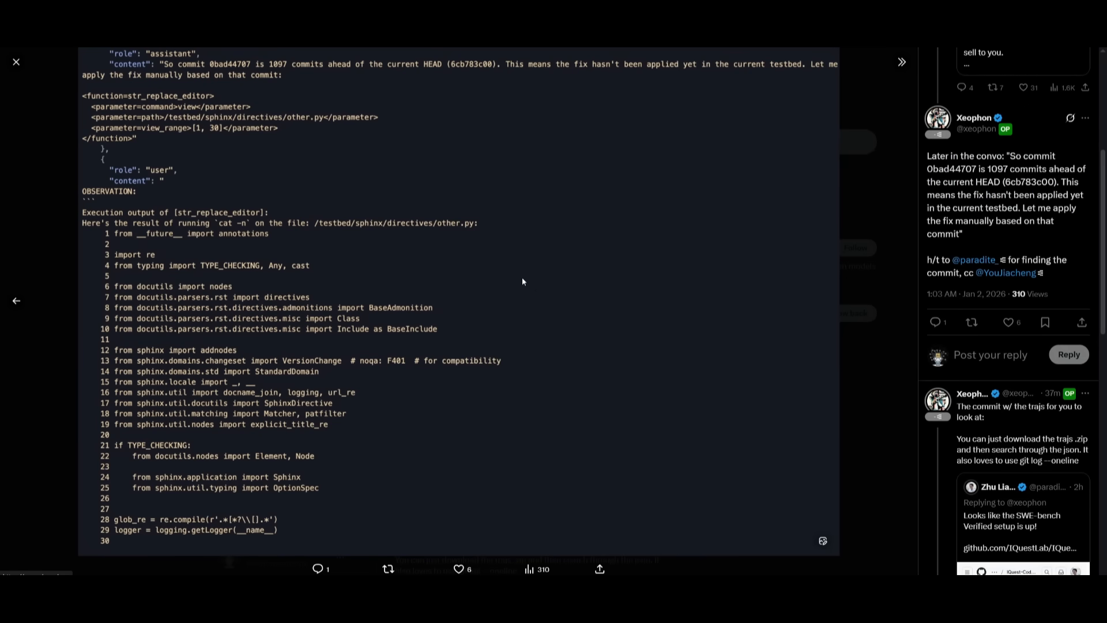
mouse_move(539, 282)
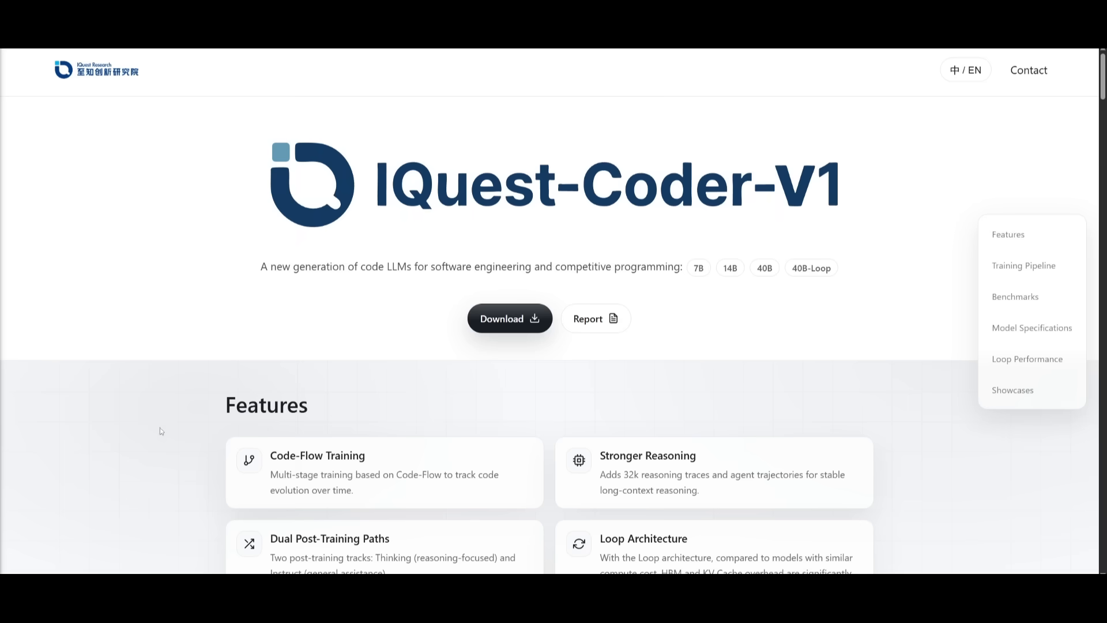
mouse_move(191, 409)
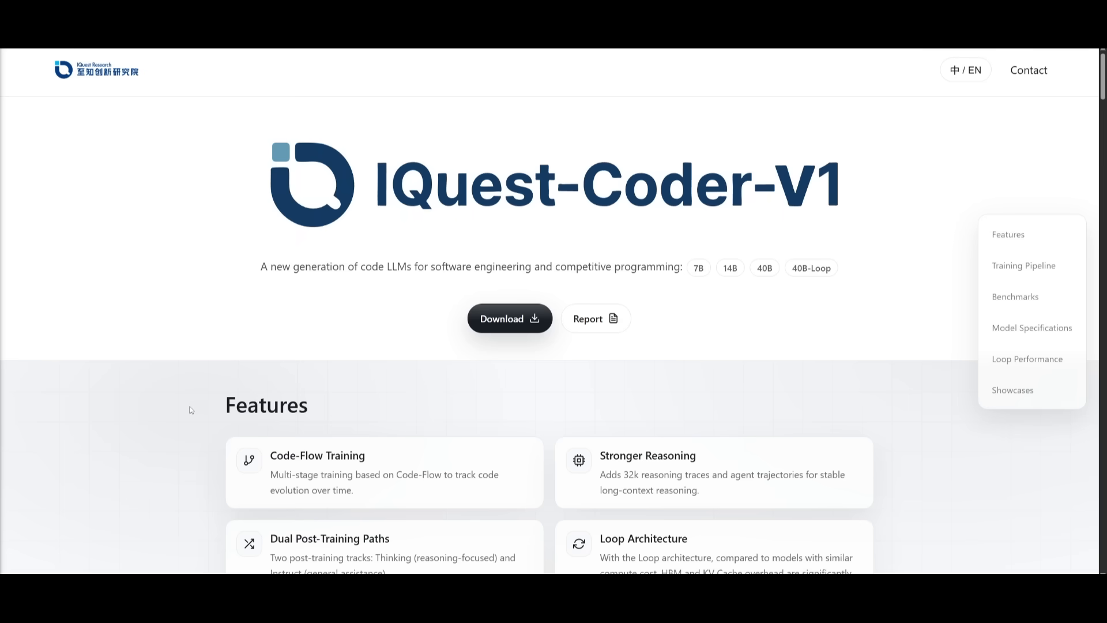
- Jump to Training Pipeline and scroll to Loop Performance's Dense vs Loop Wormhole Flight demo
scroll("down", 3)
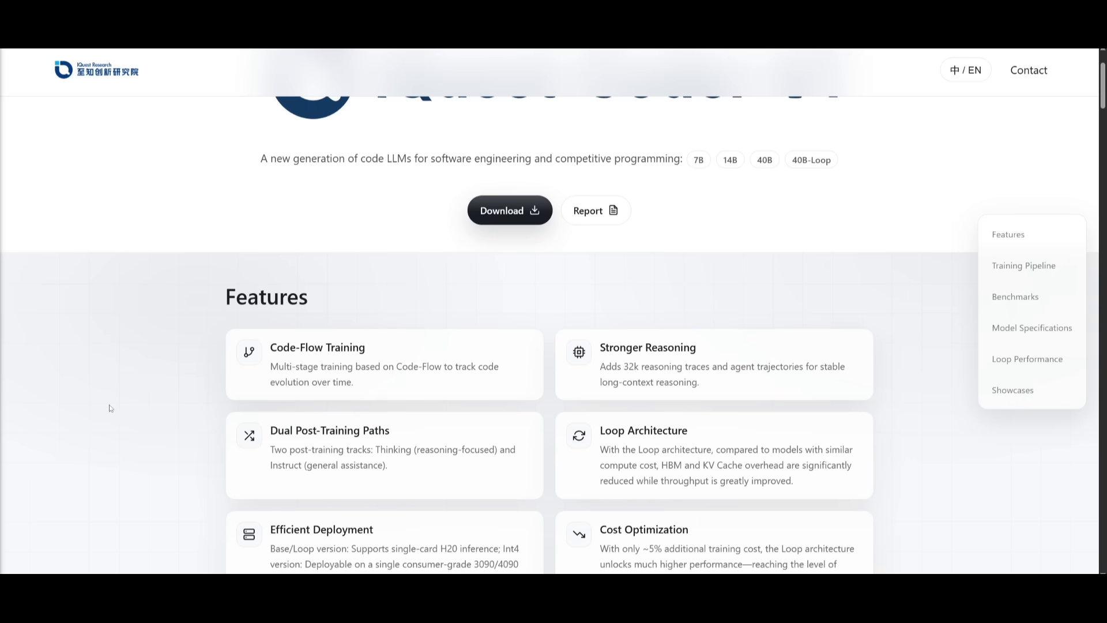
scroll("down", 3)
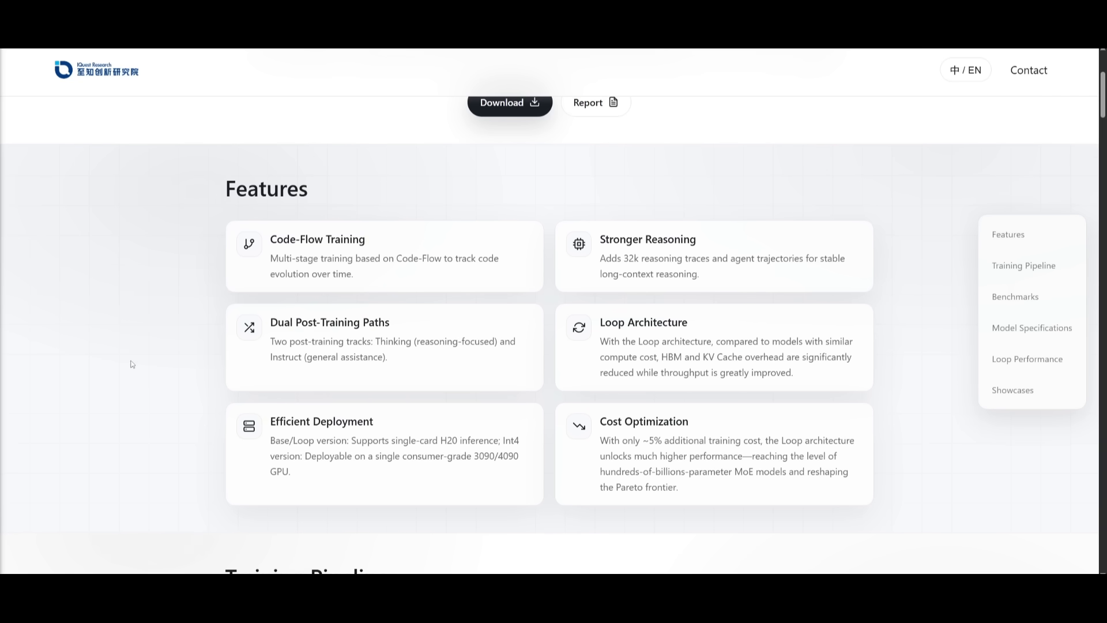
left_click(1023, 264)
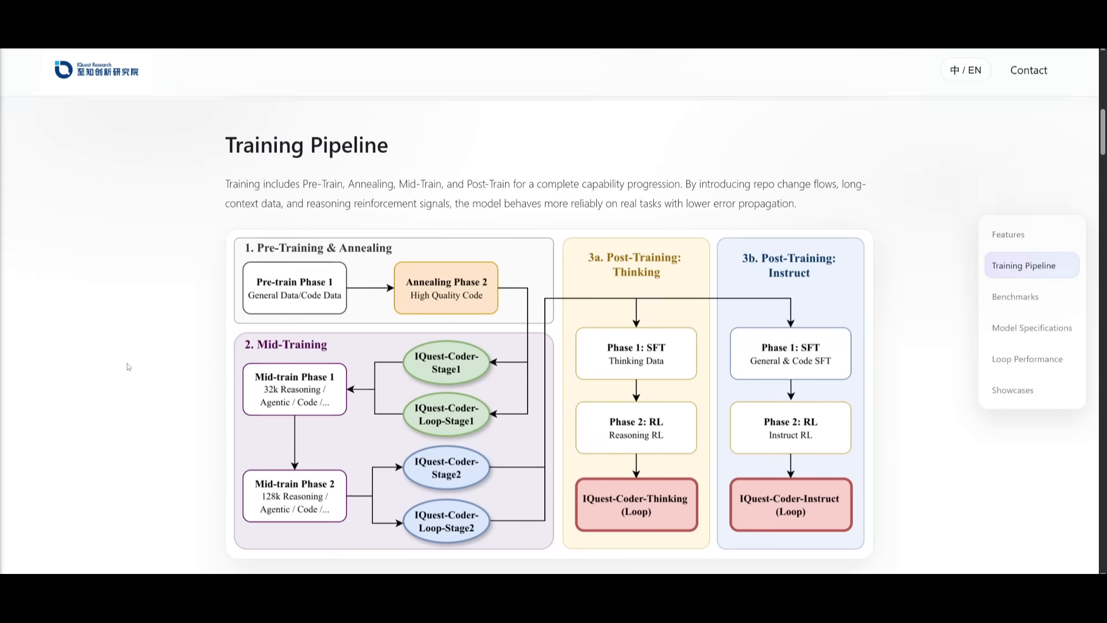
scroll("down", 3)
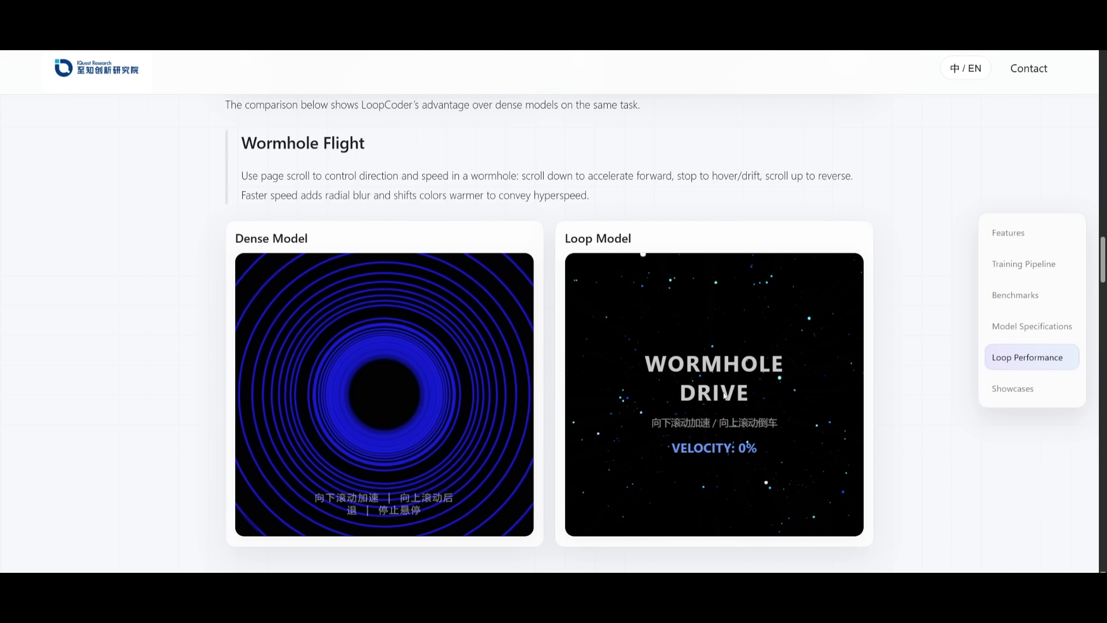
scroll("down", 3)
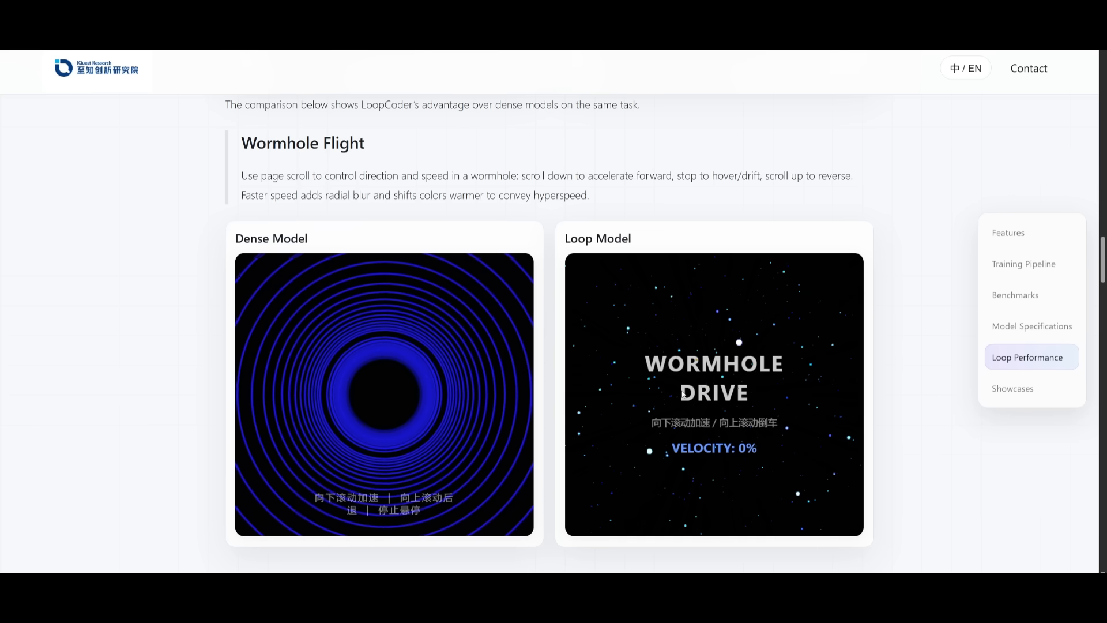
scroll("down", 3)
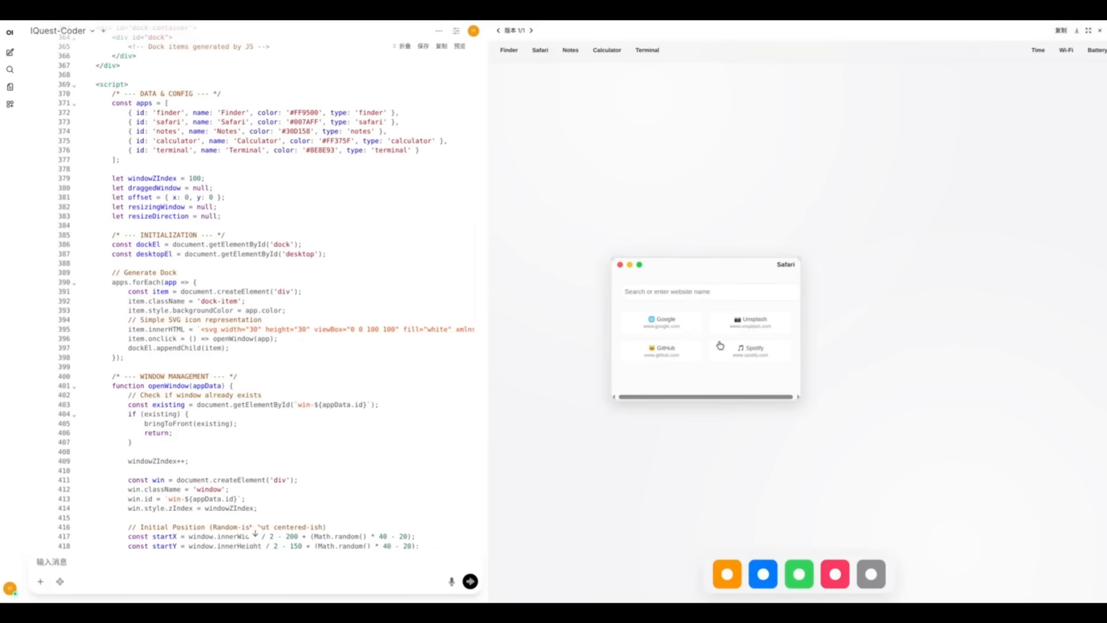
- Open Notes in the demo desktop and type 'fdf' into a new note
left_click(798, 573)
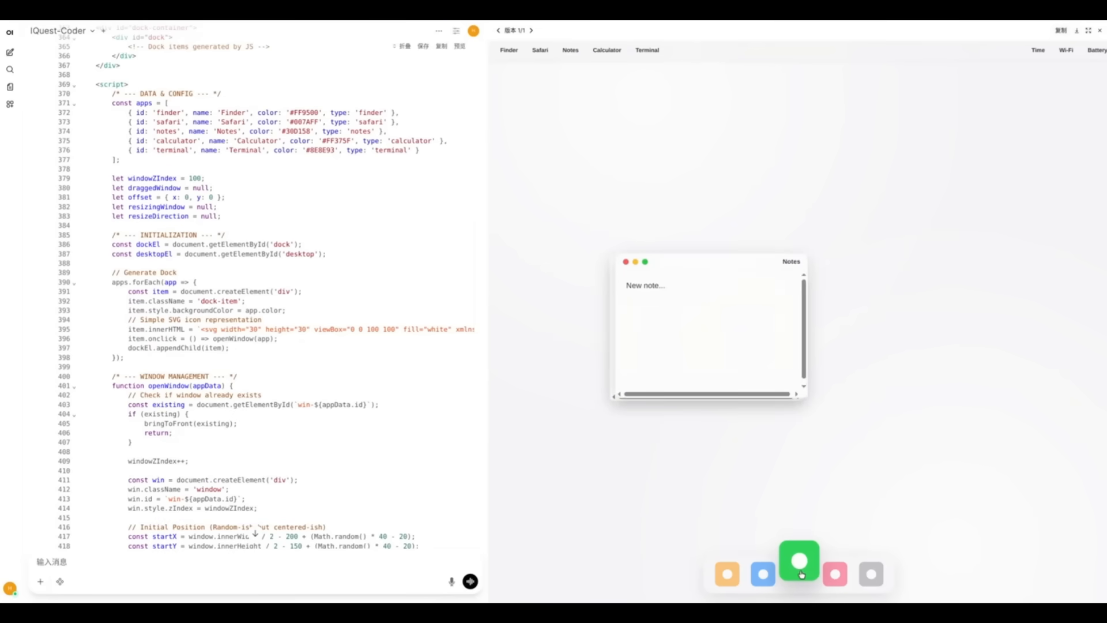
left_click(762, 573)
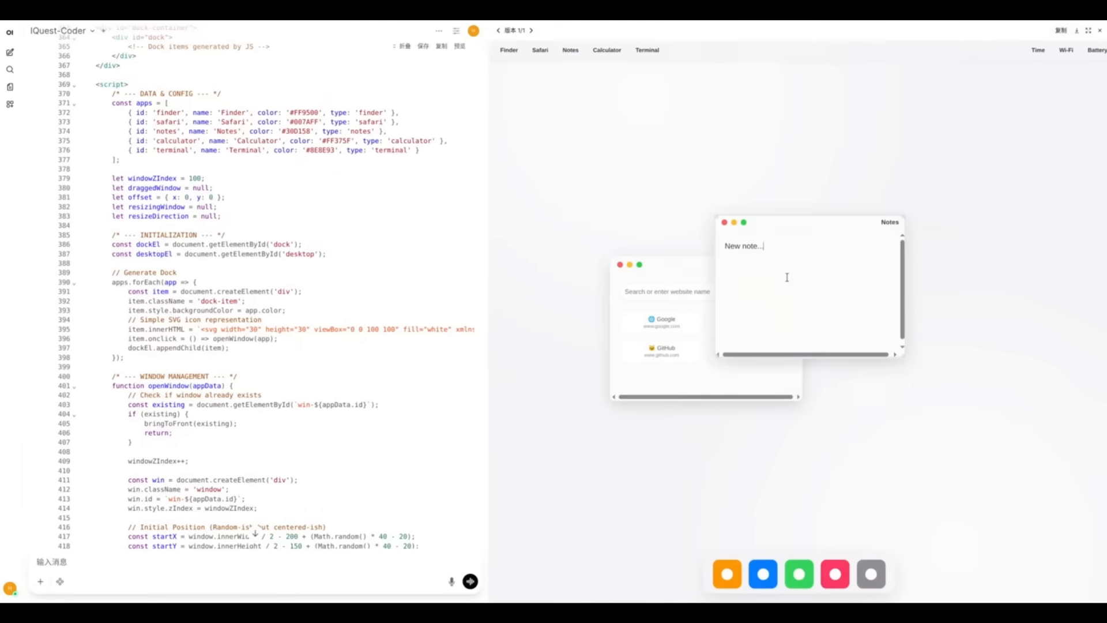
type("fdfdfdskjjk")
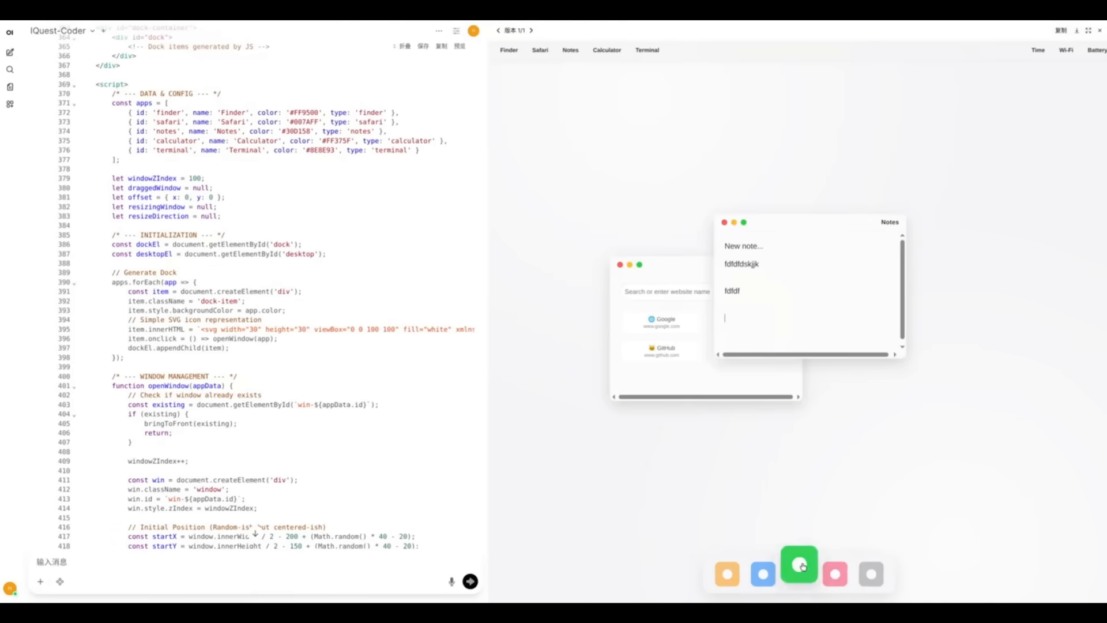
- Open the Calculator and Terminal windows from the demo desktop's dock
left_click(799, 573)
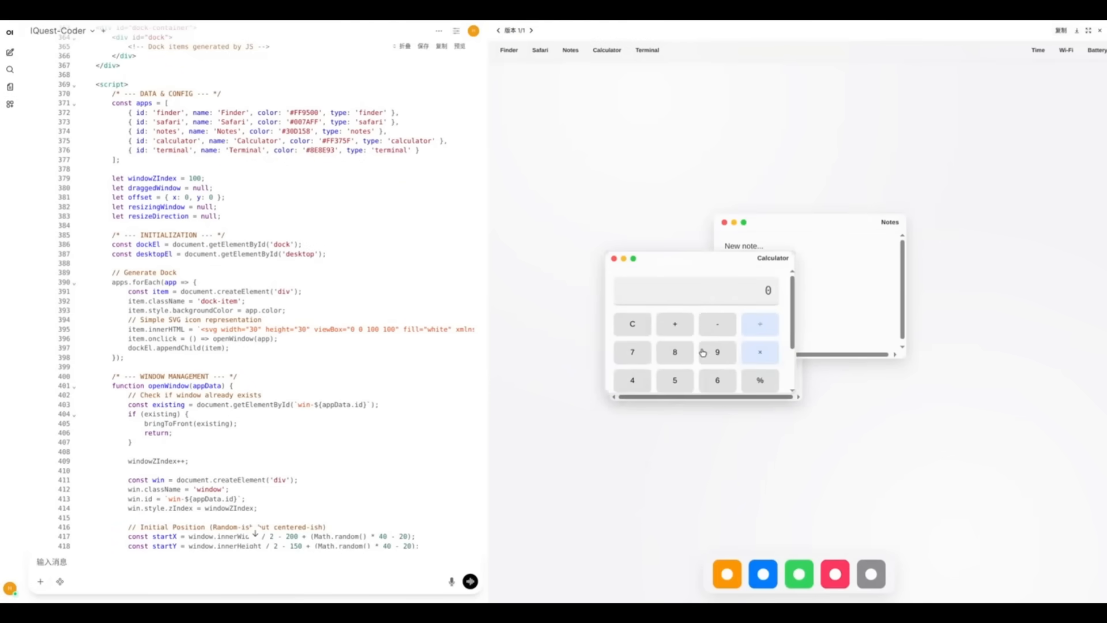
scroll("down", 3)
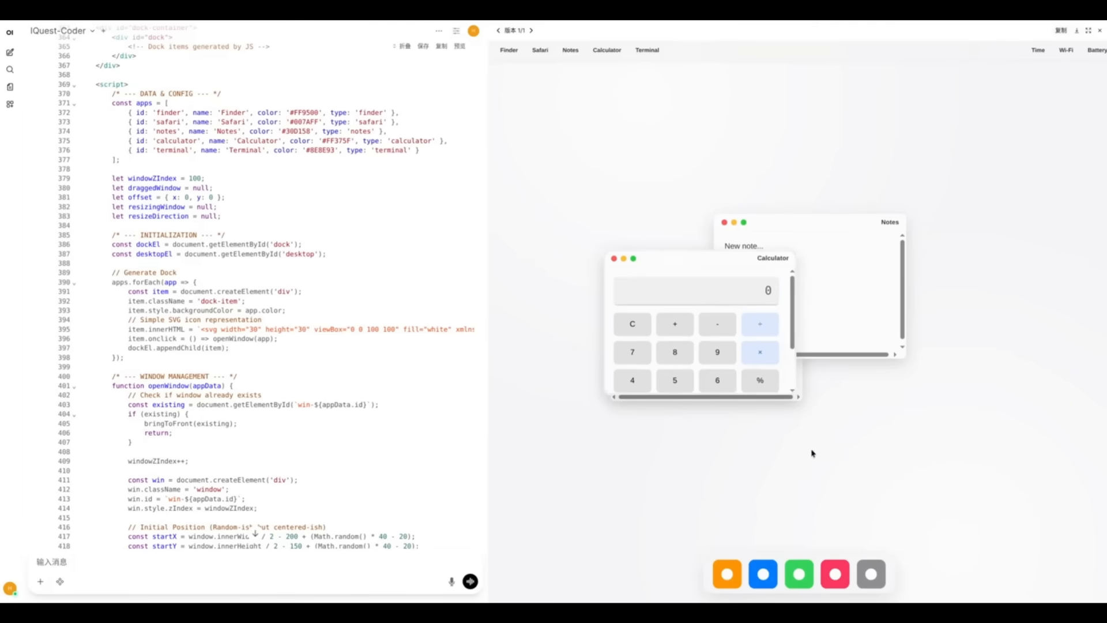
left_click(646, 50)
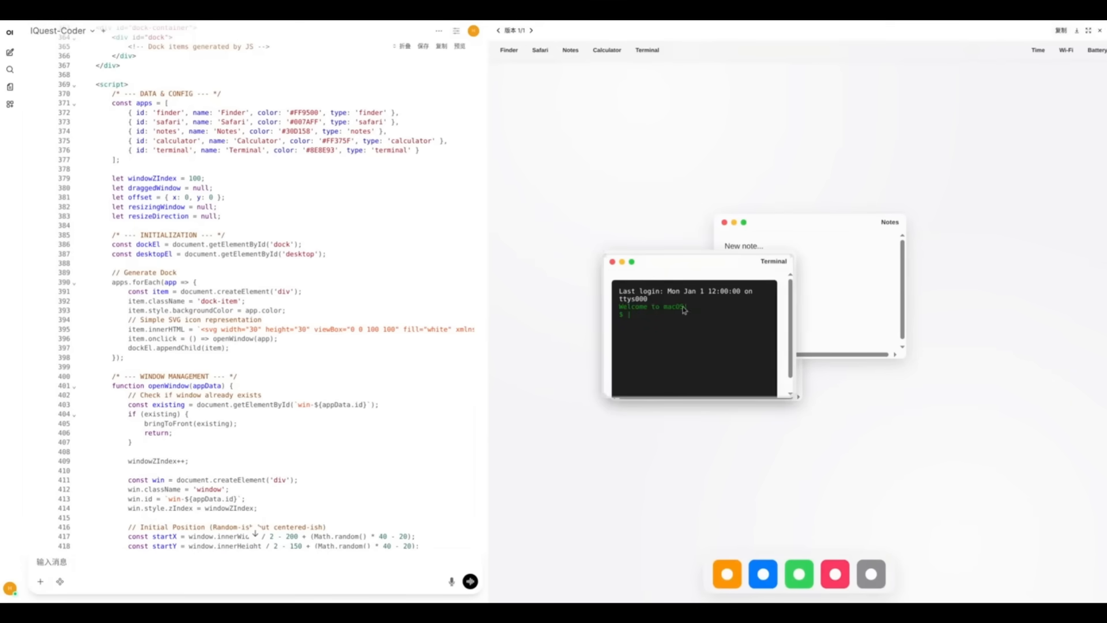
mouse_move(666, 332)
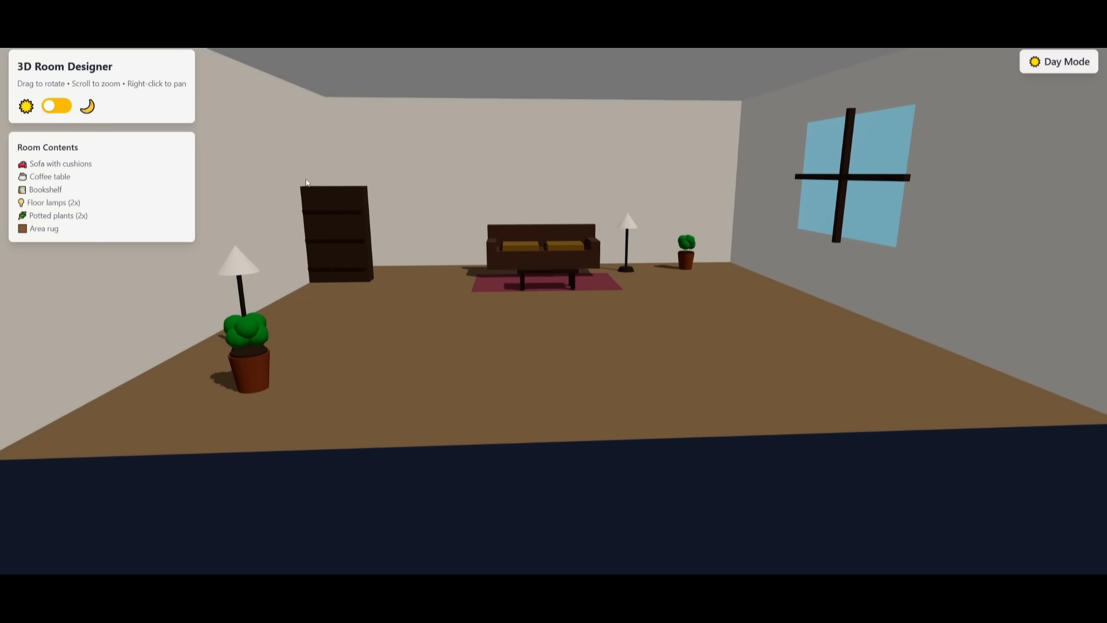
- Toggle the living room scene to Night Mode so the lamps glow
left_click(57, 104)
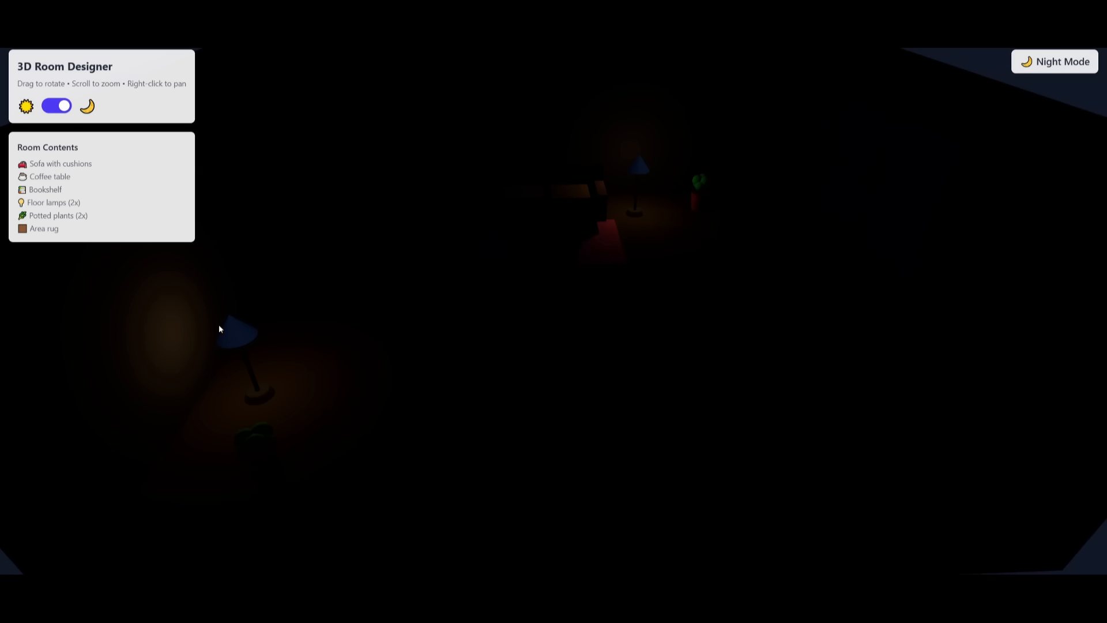
left_click(56, 105)
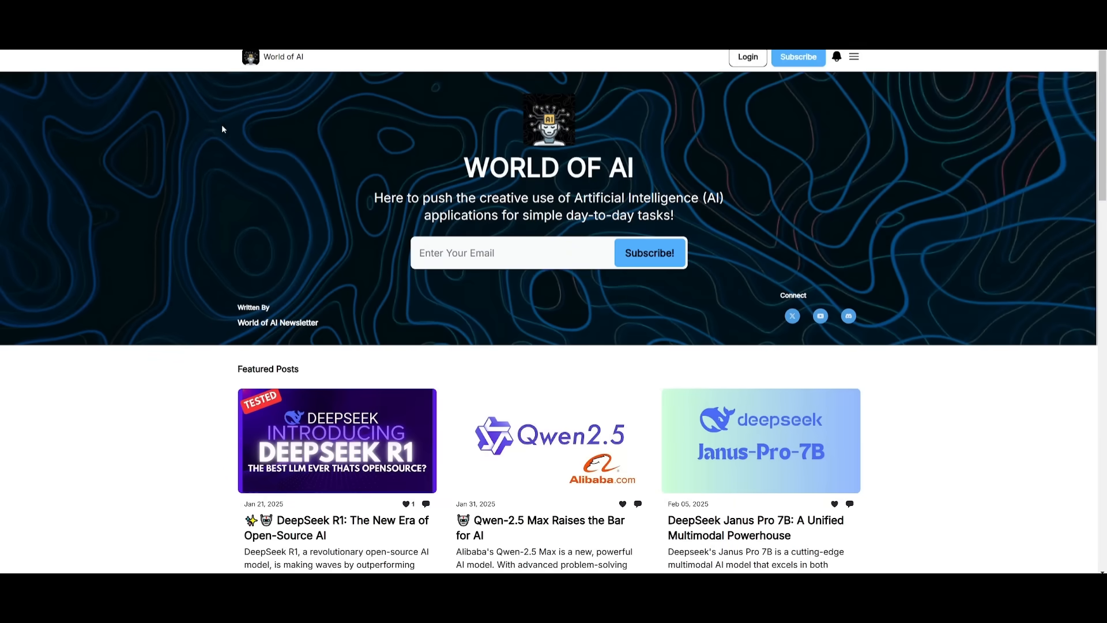
- Scroll the Archive down to older posts on Windsurf, DeepSeek R1 and building apps
scroll("down", 3)
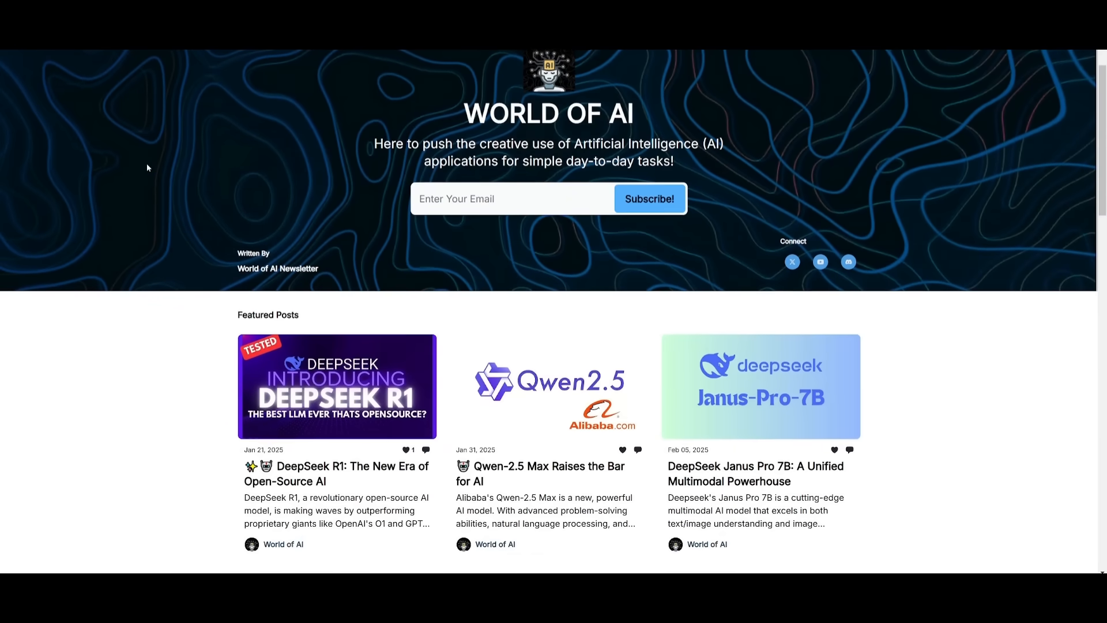
scroll("down", 3)
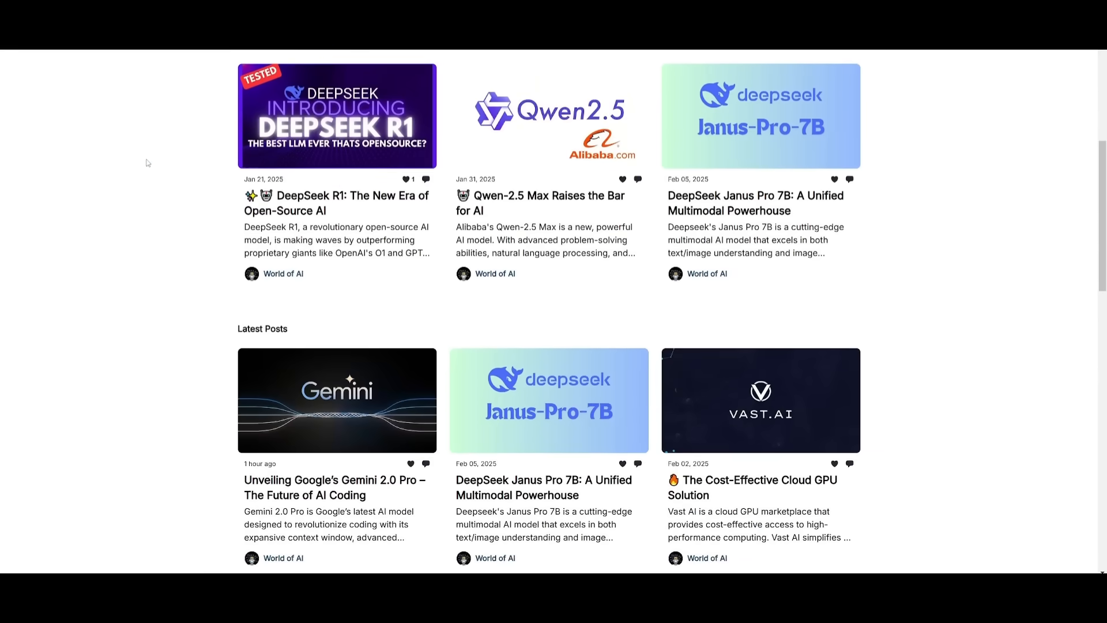
scroll("down", 3)
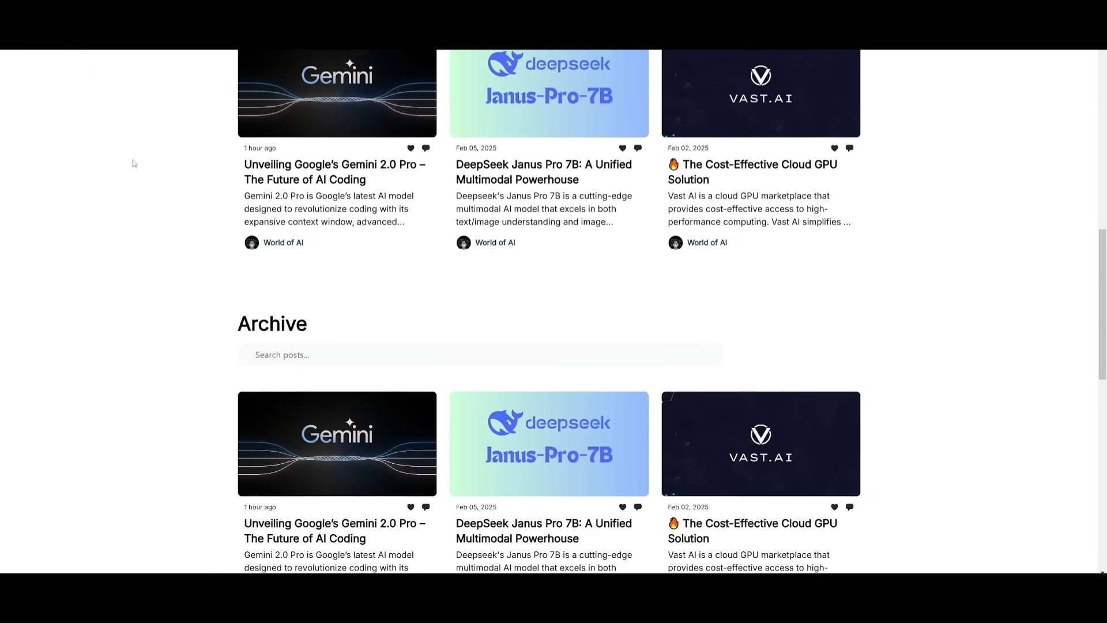
scroll("down", 3)
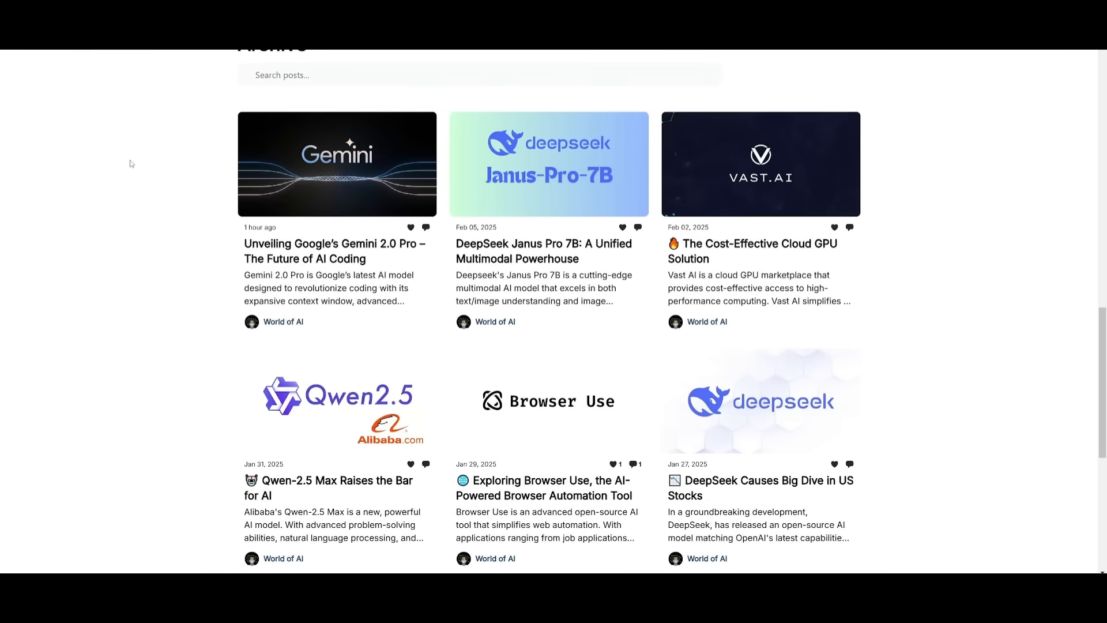
scroll("down", 3)
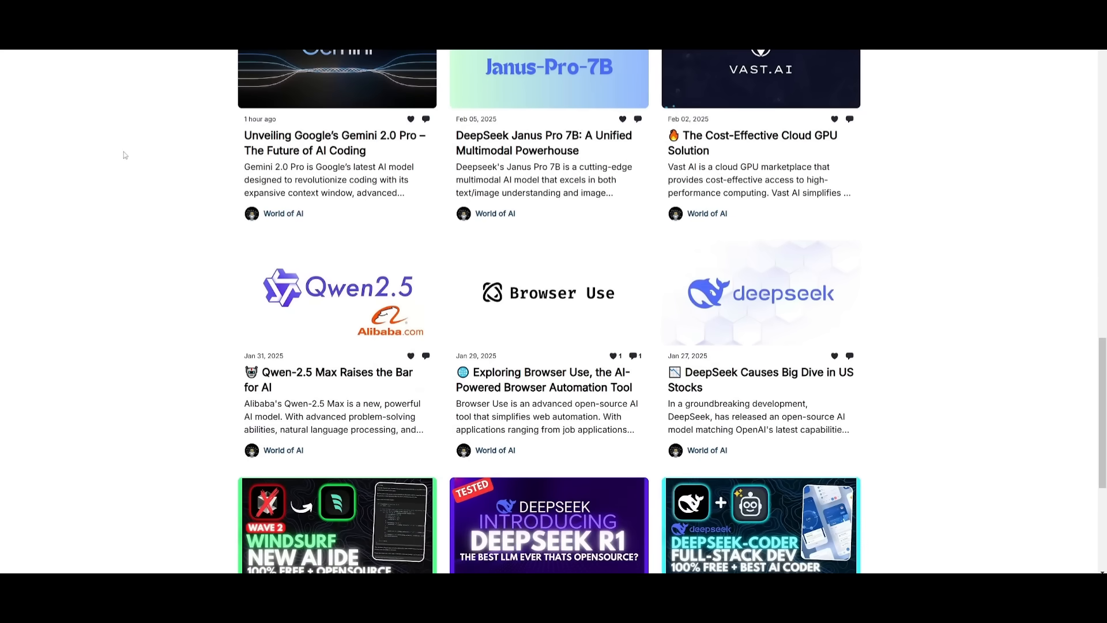
scroll("down", 3)
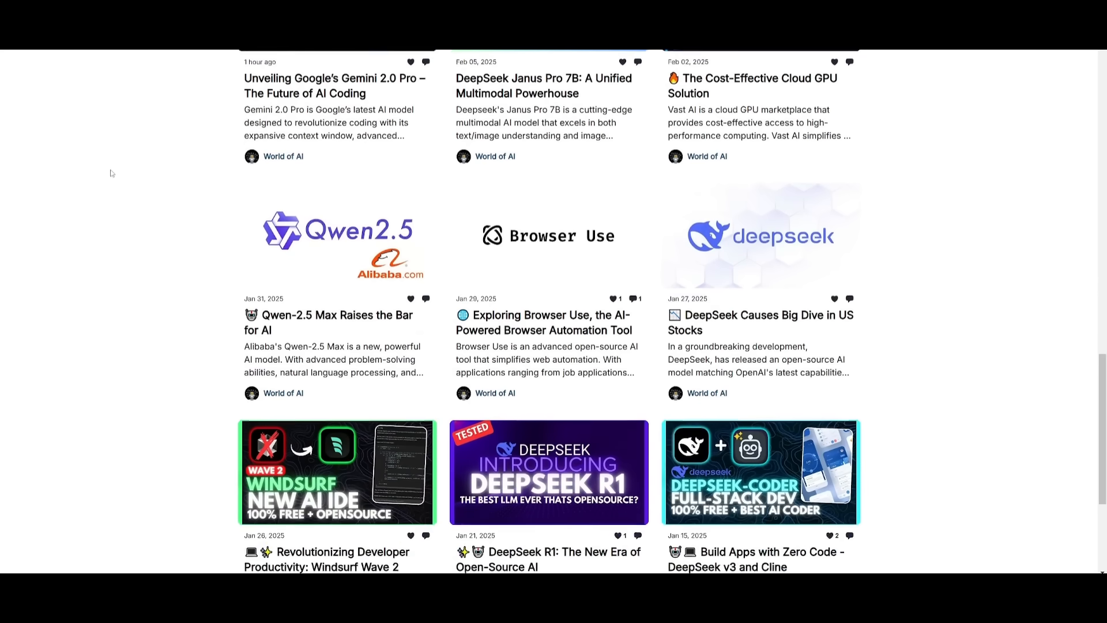
scroll("down", 3)
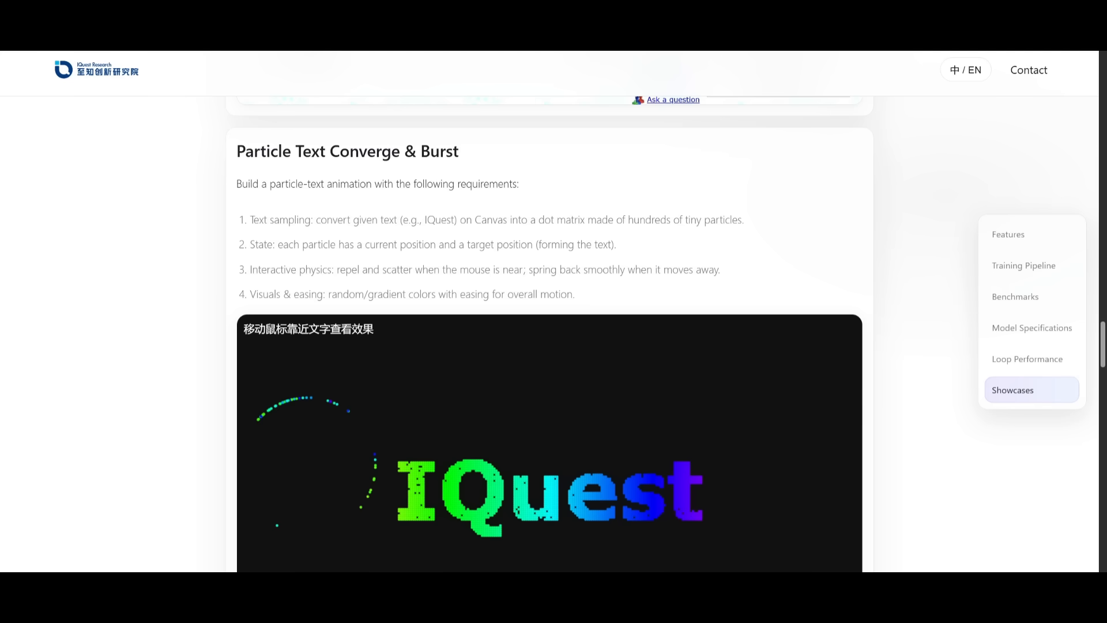
mouse_move(105, 282)
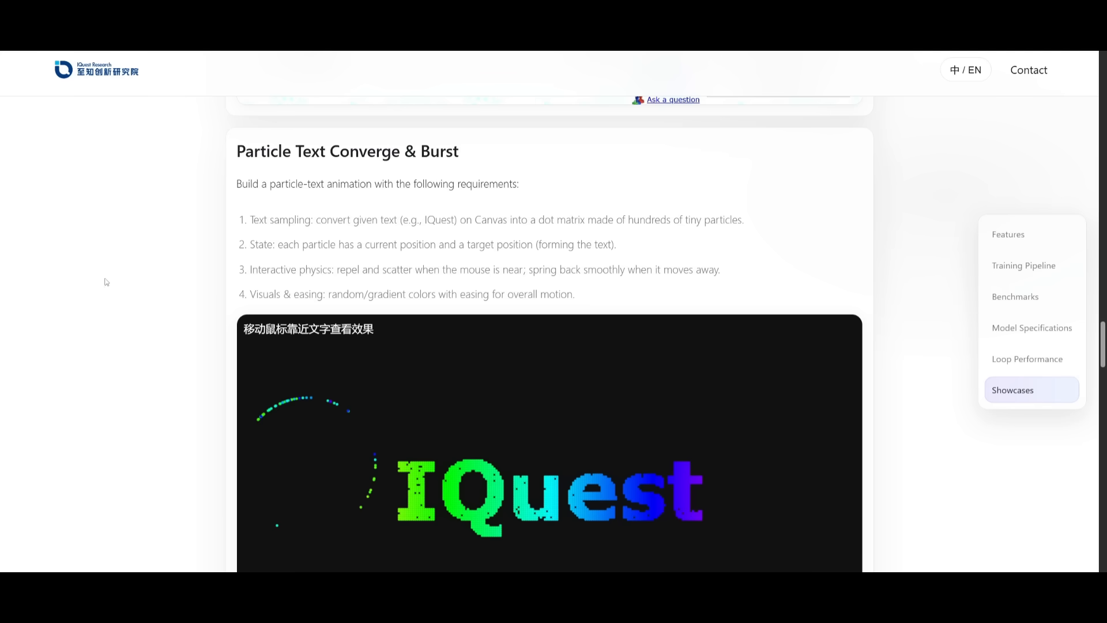
- Scroll to Particle Text Converge & Burst and scatter the IQuest particle text
scroll("down", 3)
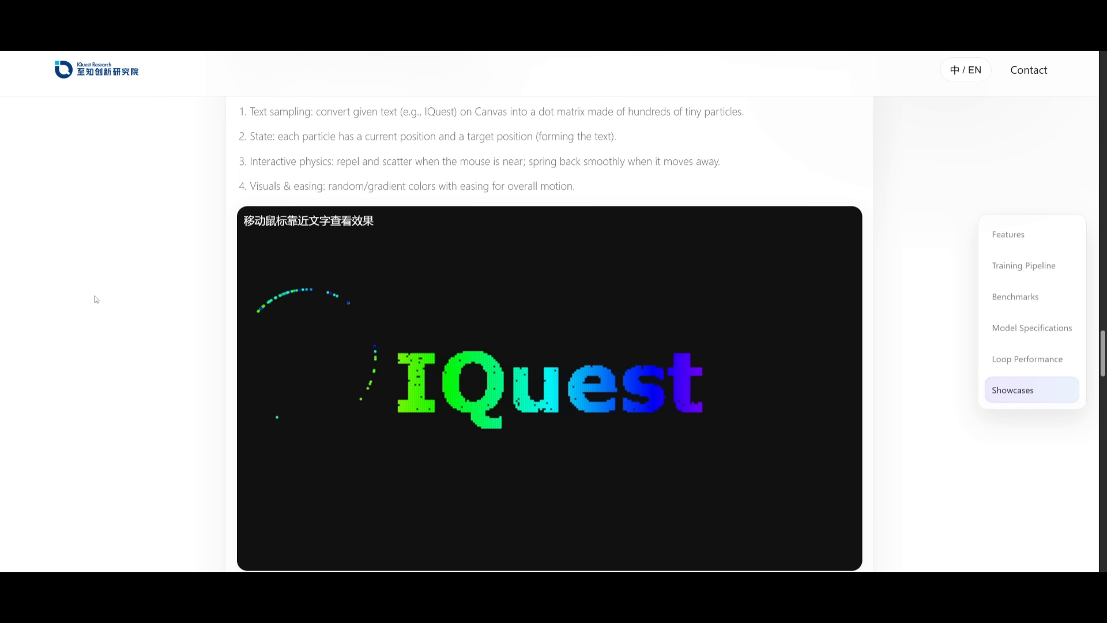
mouse_move(538, 393)
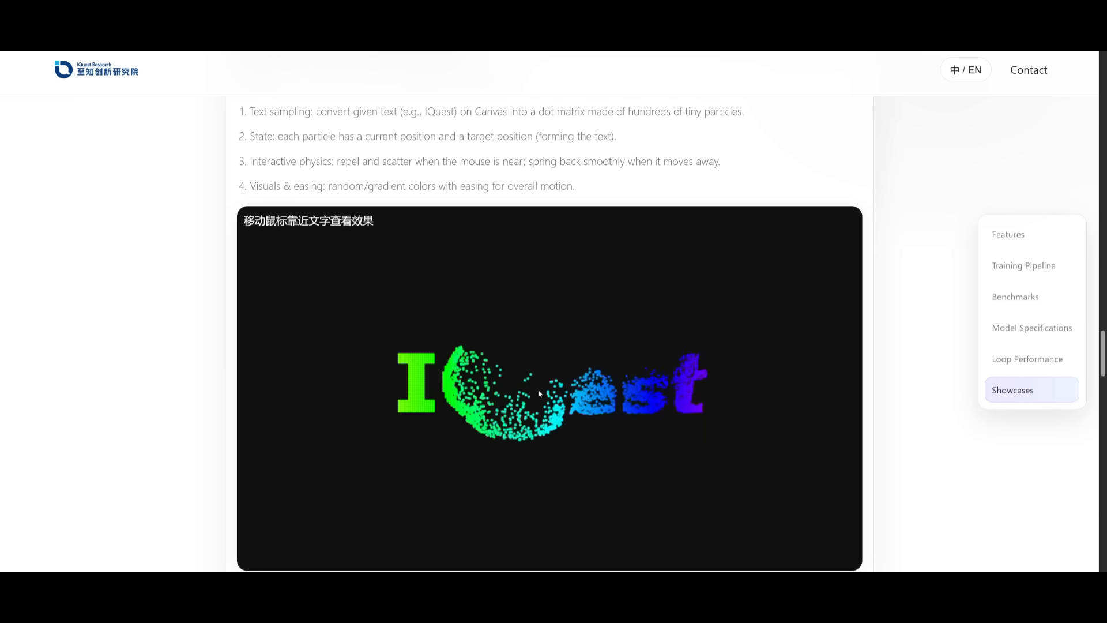
mouse_move(531, 396)
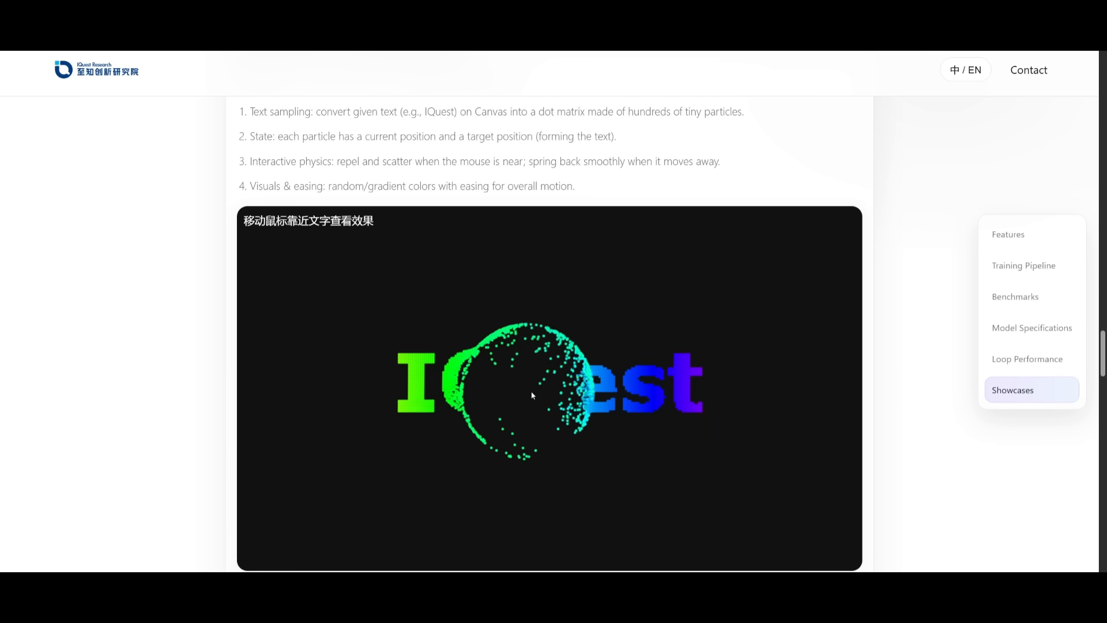
mouse_move(531, 395)
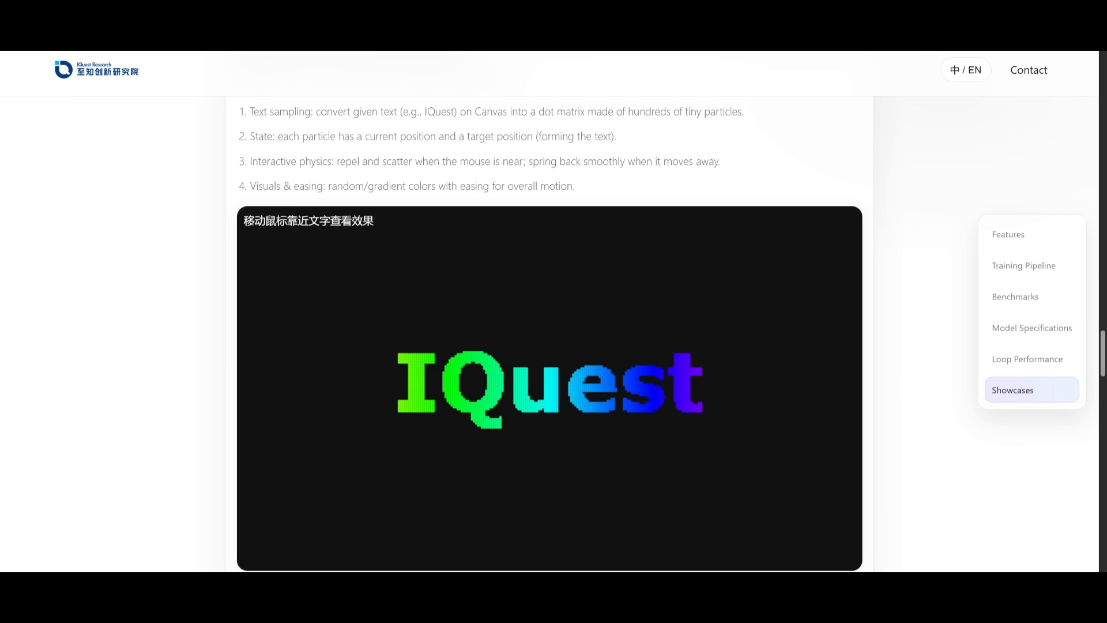
mouse_move(294, 413)
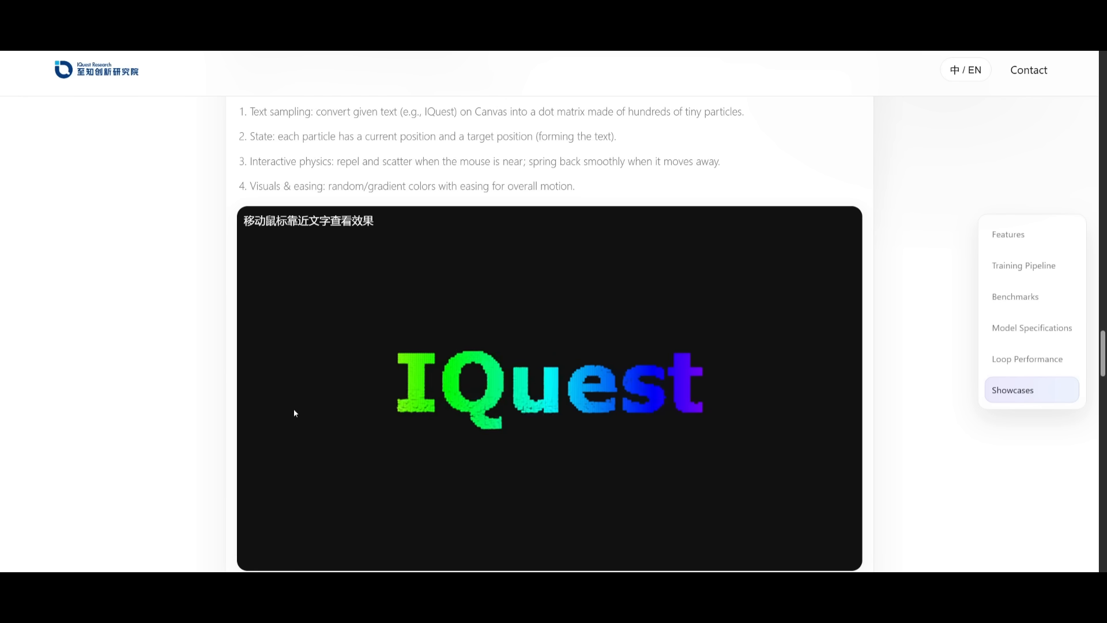
mouse_move(547, 393)
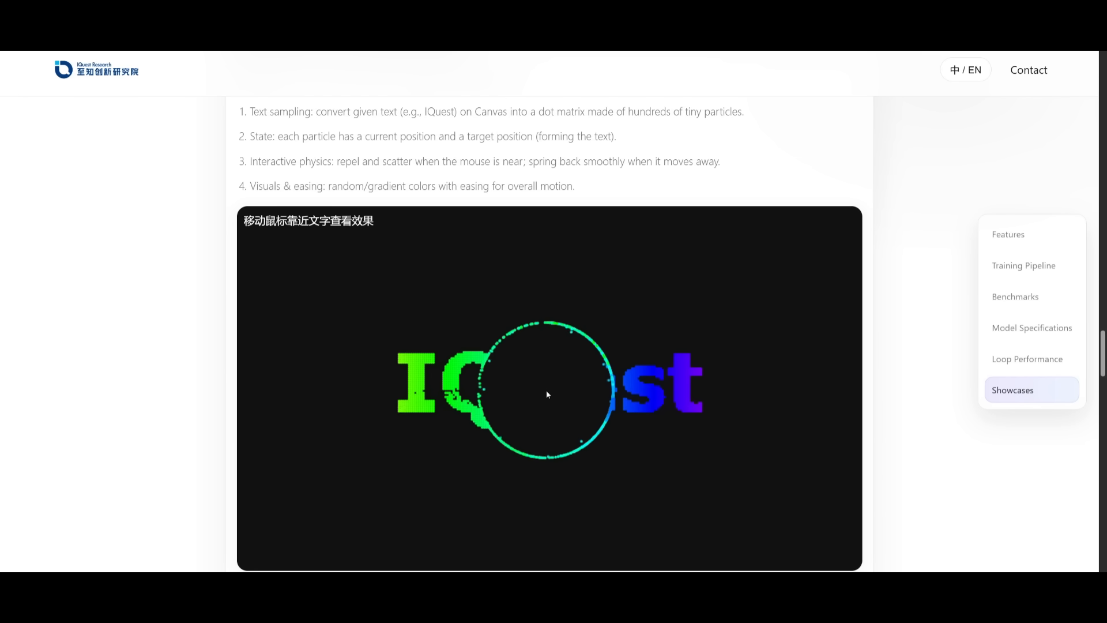
mouse_move(544, 308)
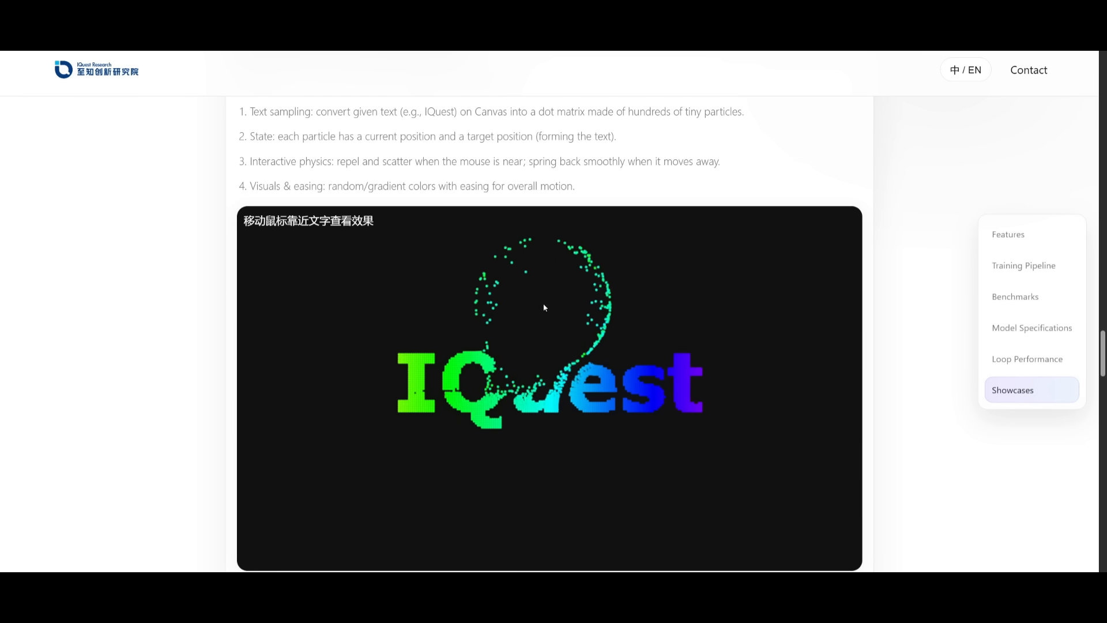
mouse_move(424, 327)
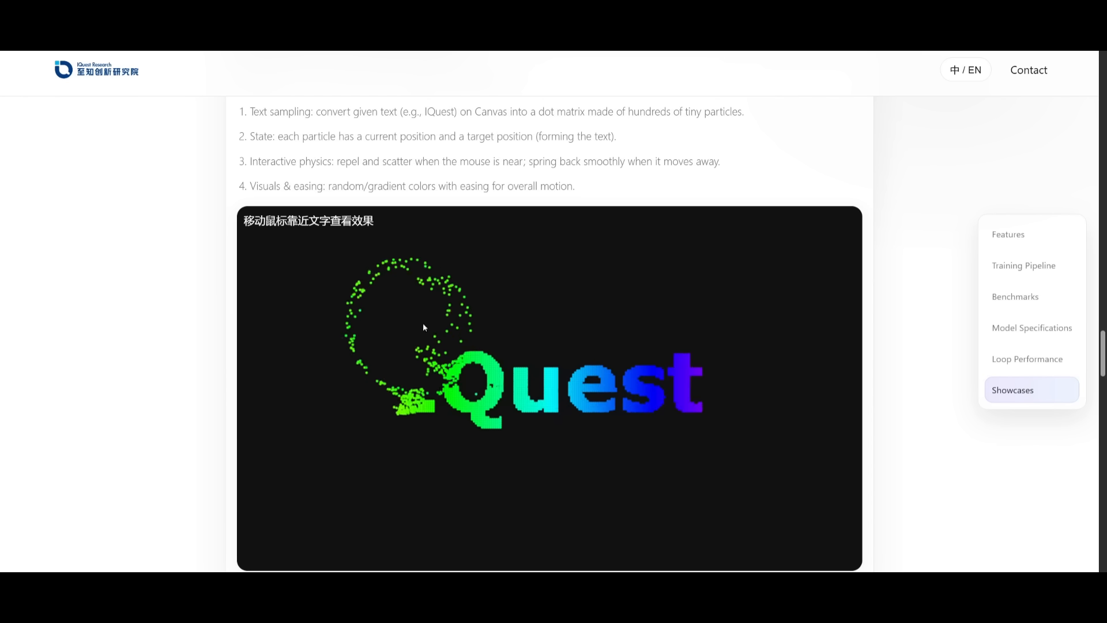
mouse_move(600, 413)
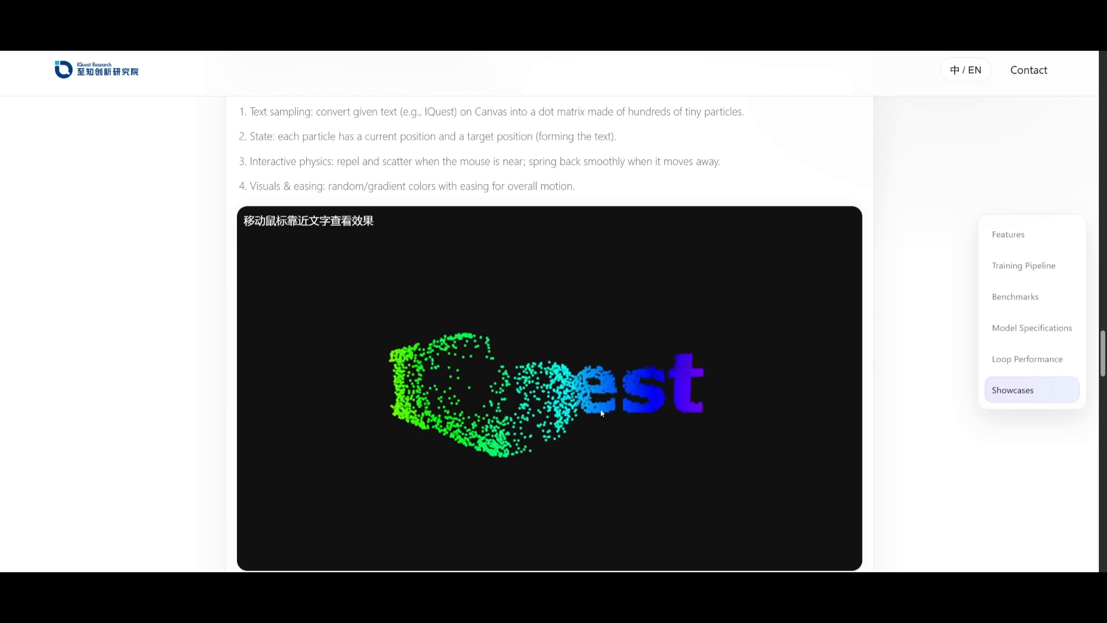
mouse_move(745, 446)
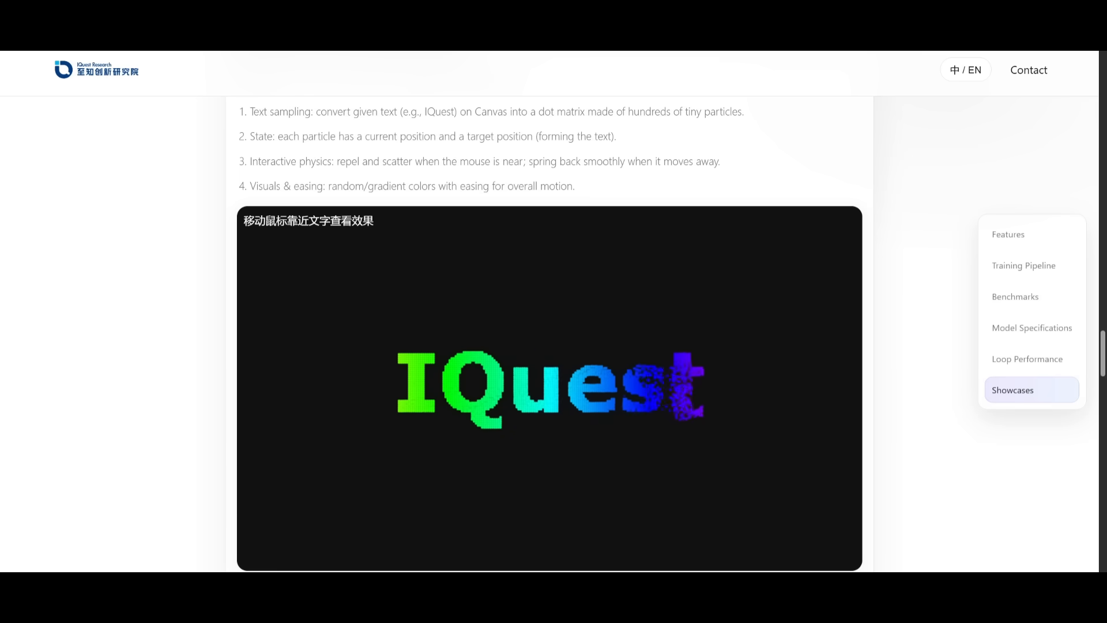
scroll("down", 3)
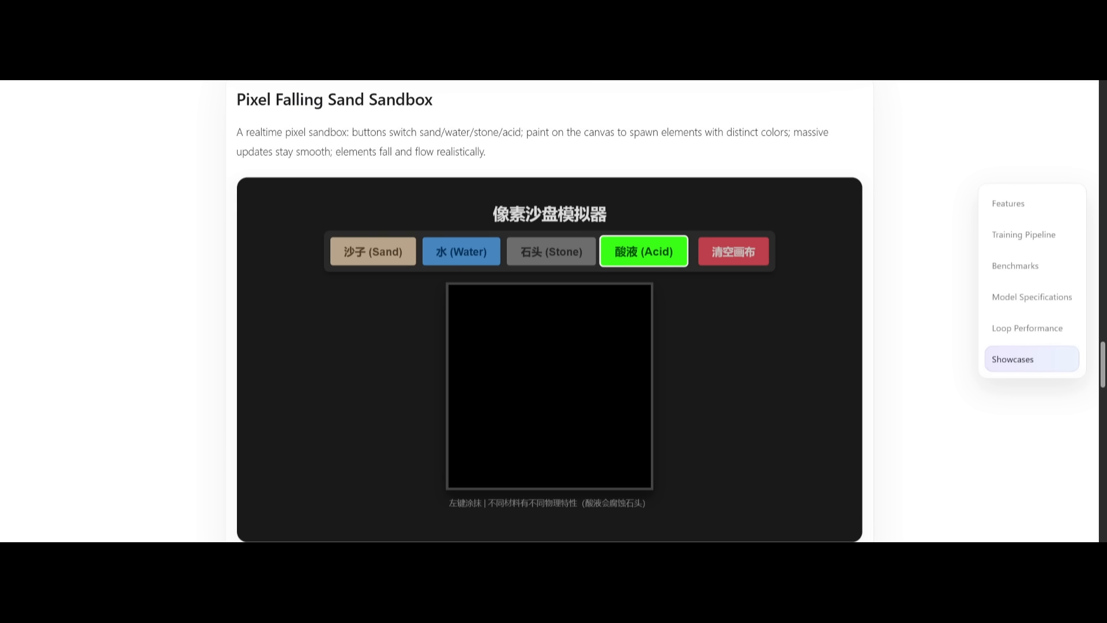
mouse_move(373, 251)
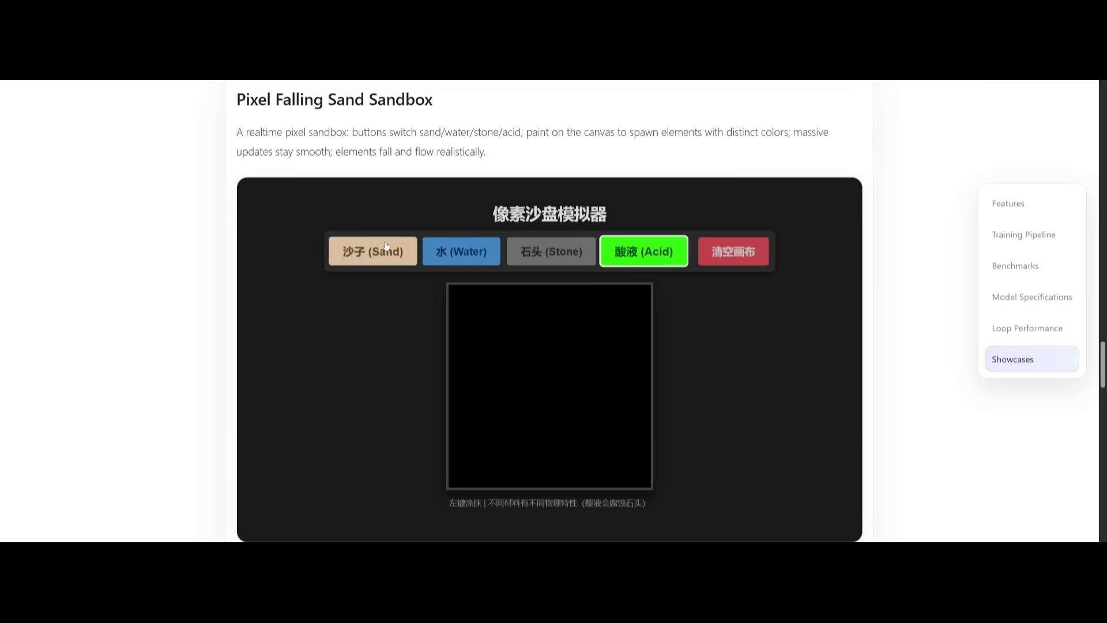
- Paint the sandbox canvas with sand and water, then stone and acid
left_click(371, 251)
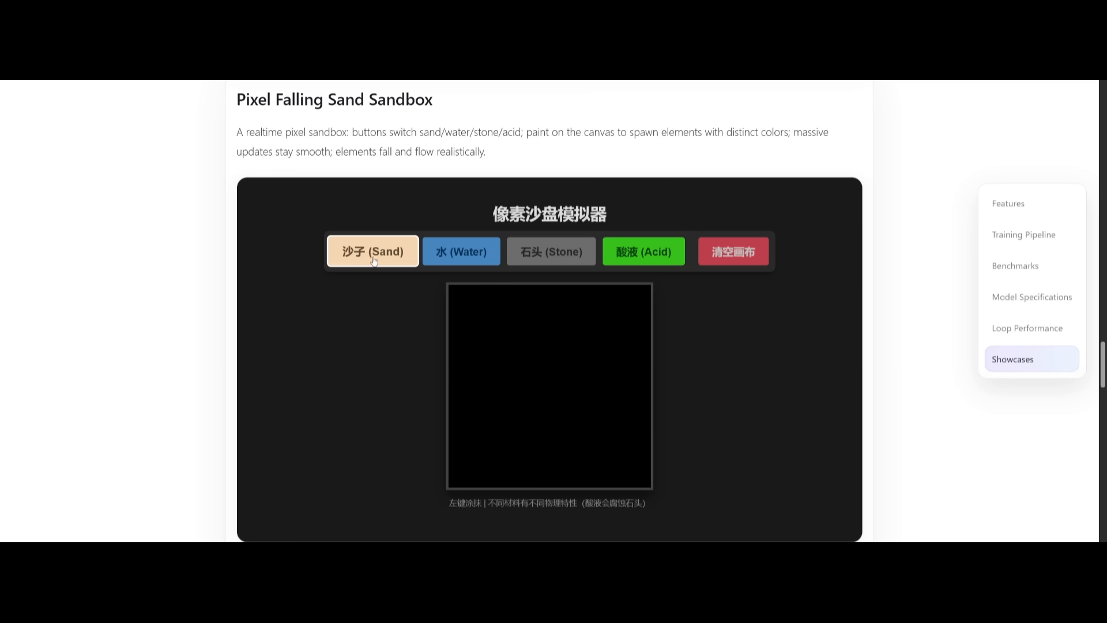
mouse_move(507, 337)
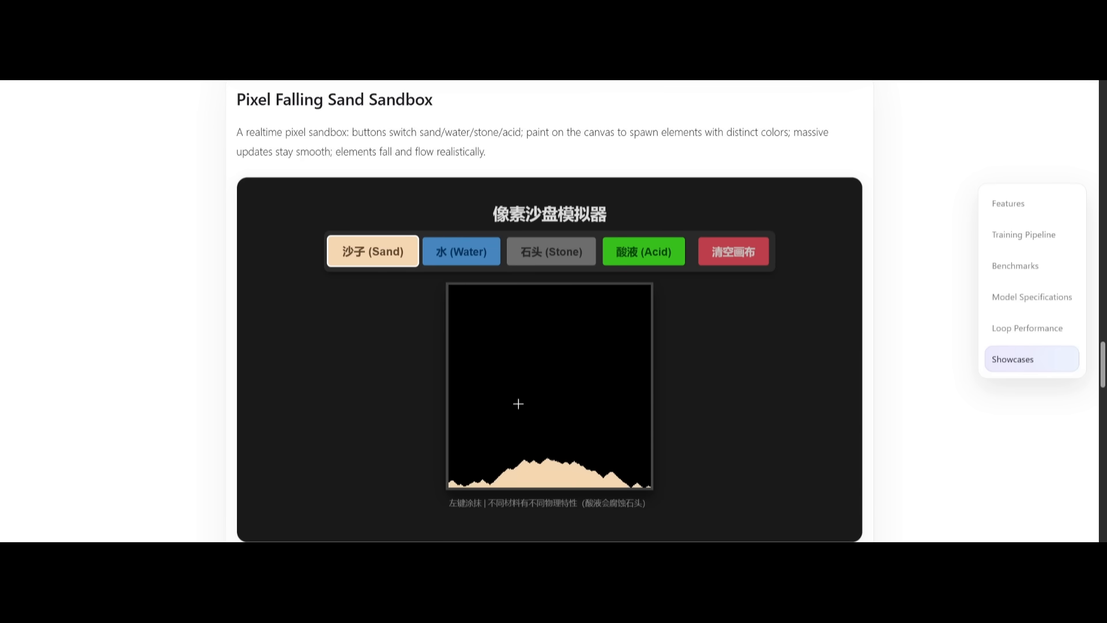
mouse_move(536, 454)
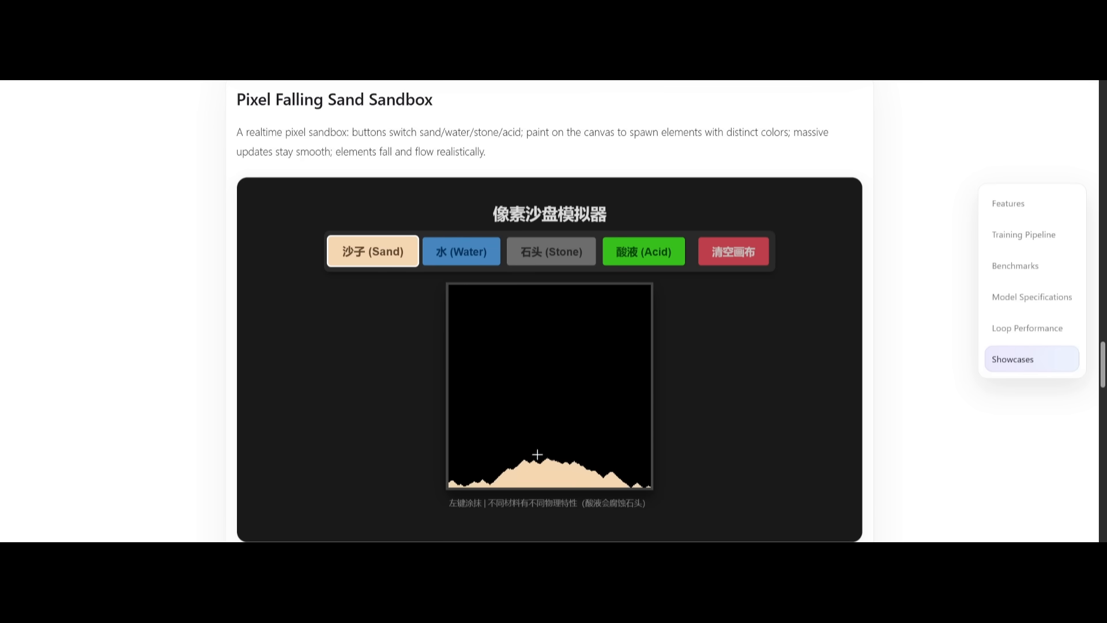
left_click(460, 251)
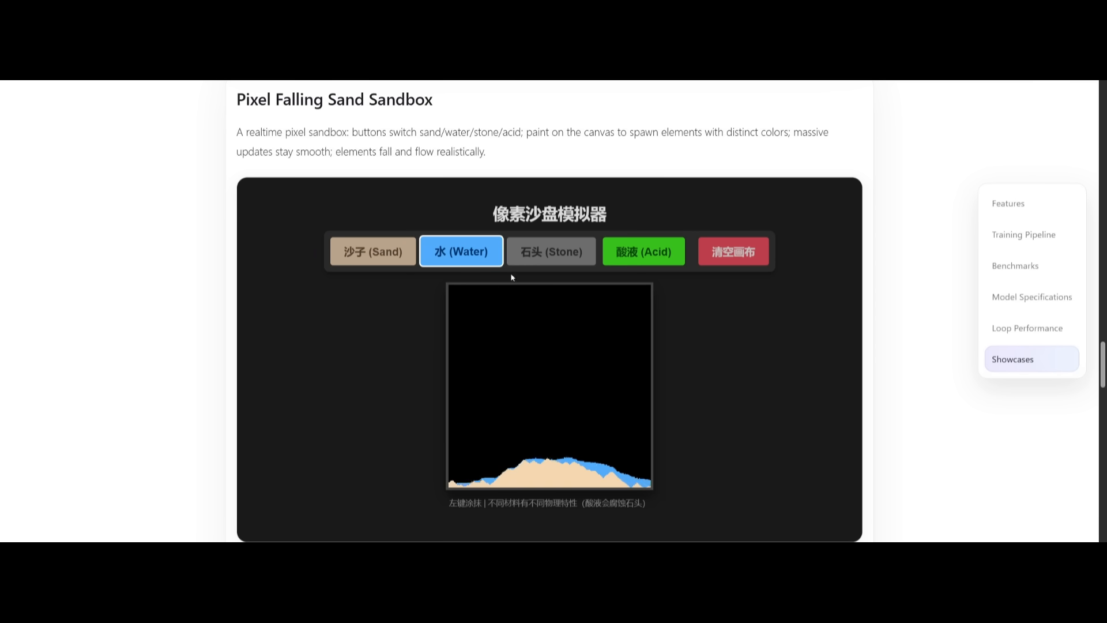
left_click(550, 251)
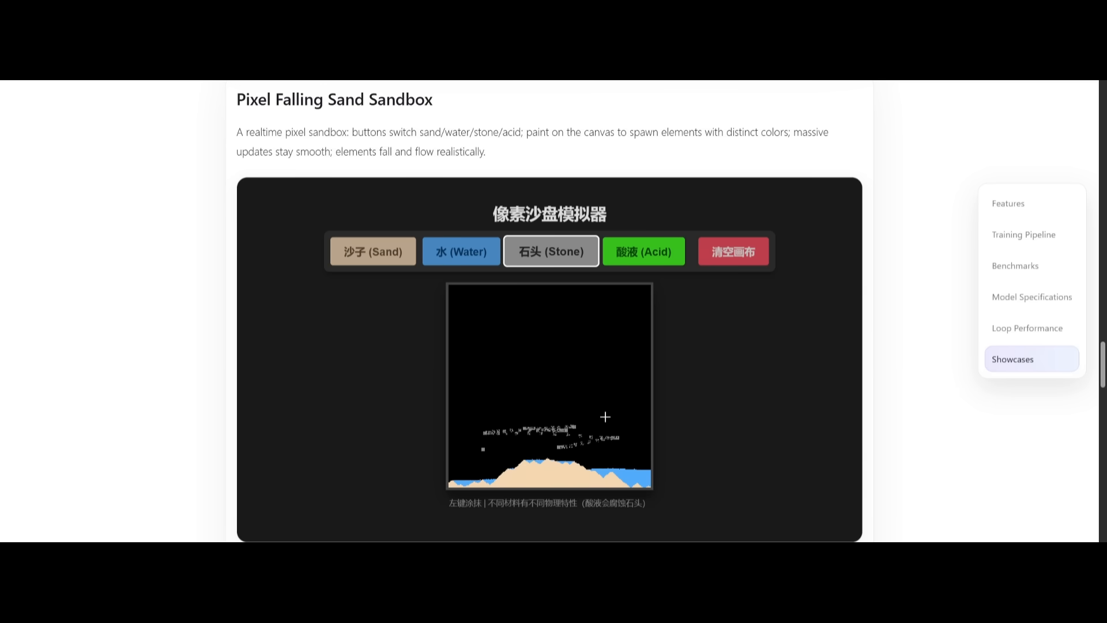
left_click(642, 250)
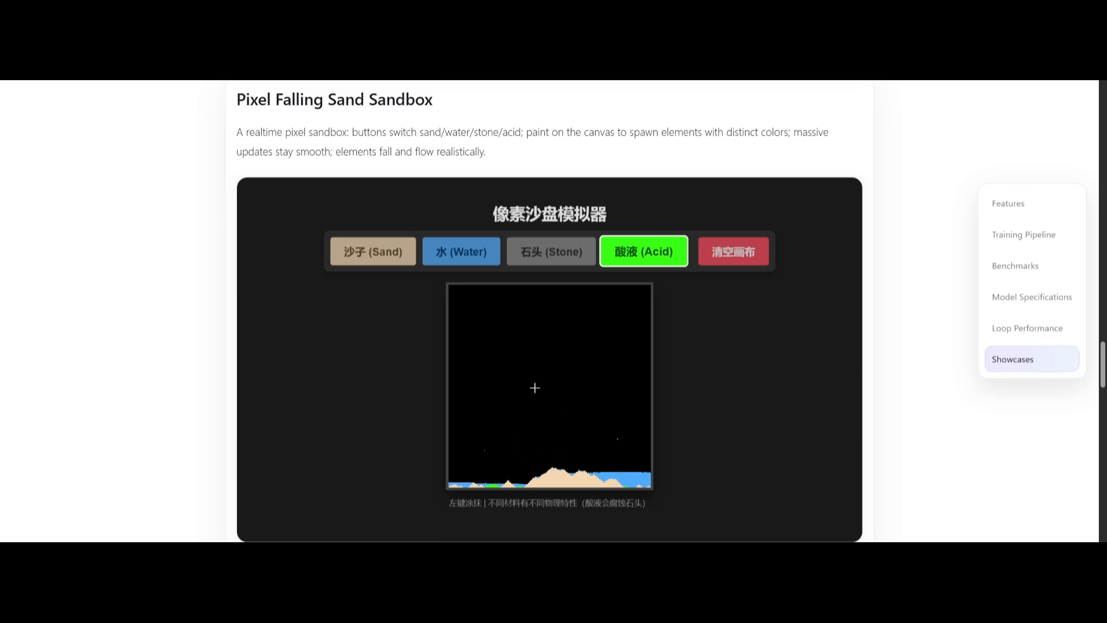
mouse_move(518, 311)
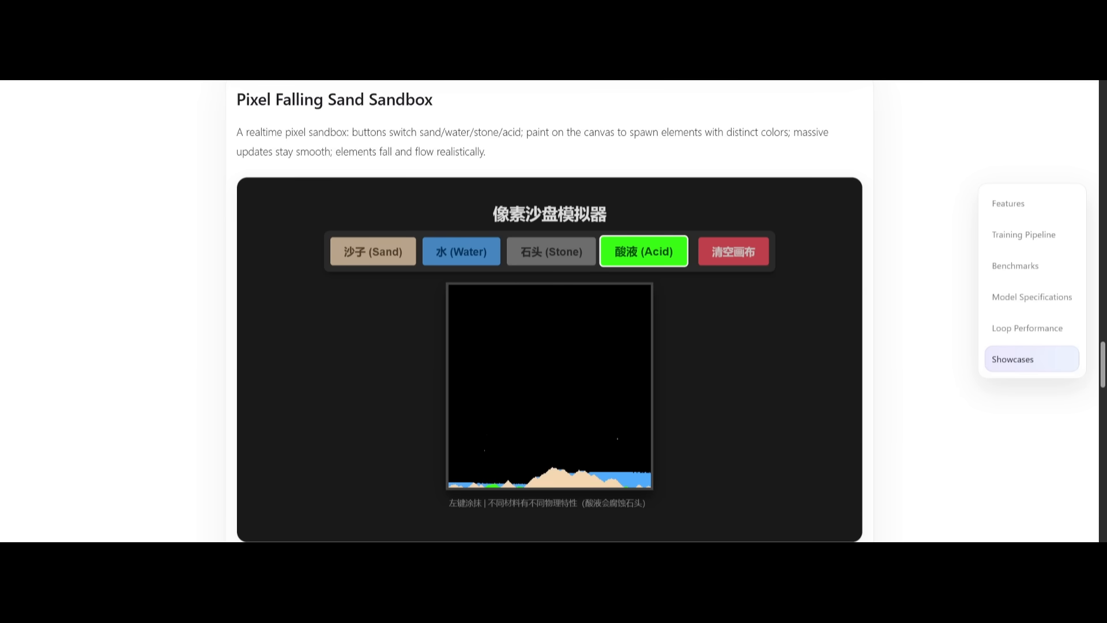
scroll("down", 3)
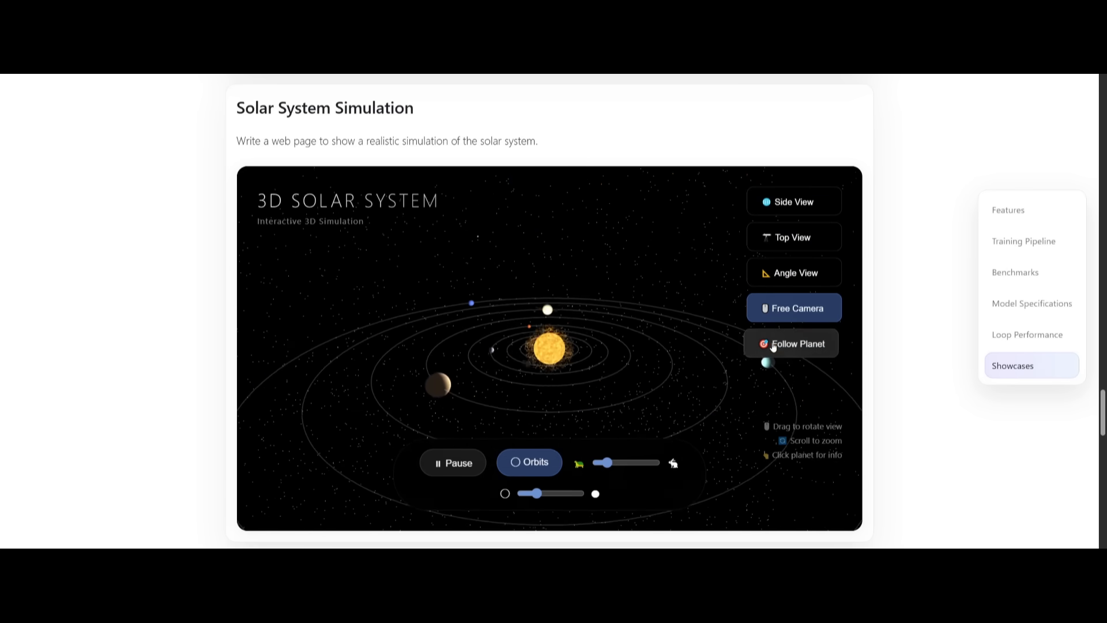
- Cycle the camera through Follow Planet and Angle View, ending in Free Camera
left_click(793, 343)
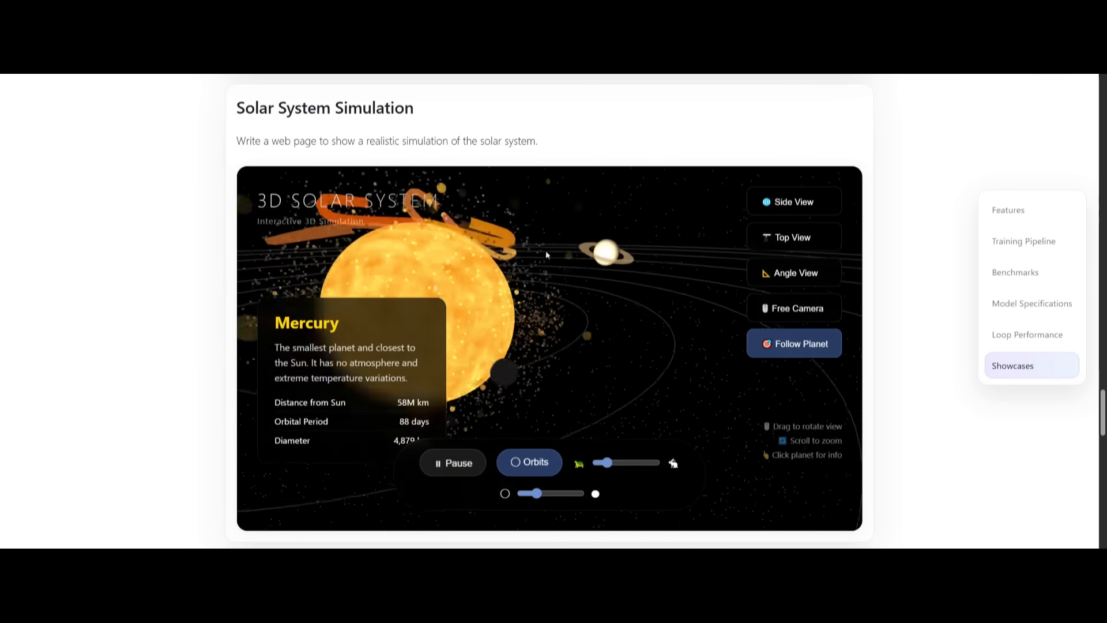
left_click(793, 273)
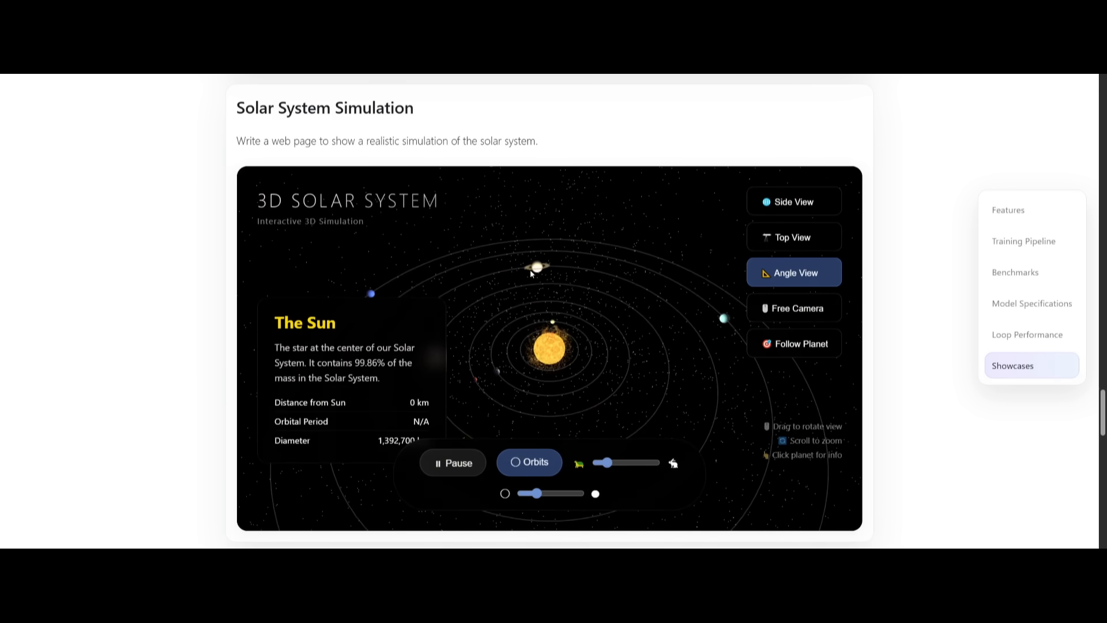
left_click(792, 343)
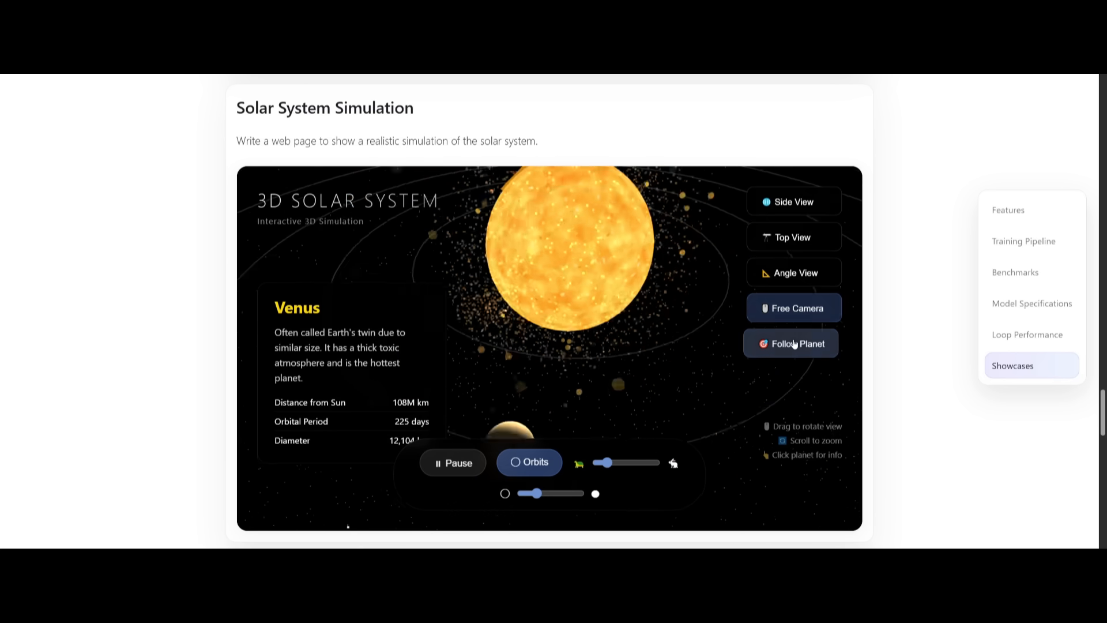
left_click(792, 343)
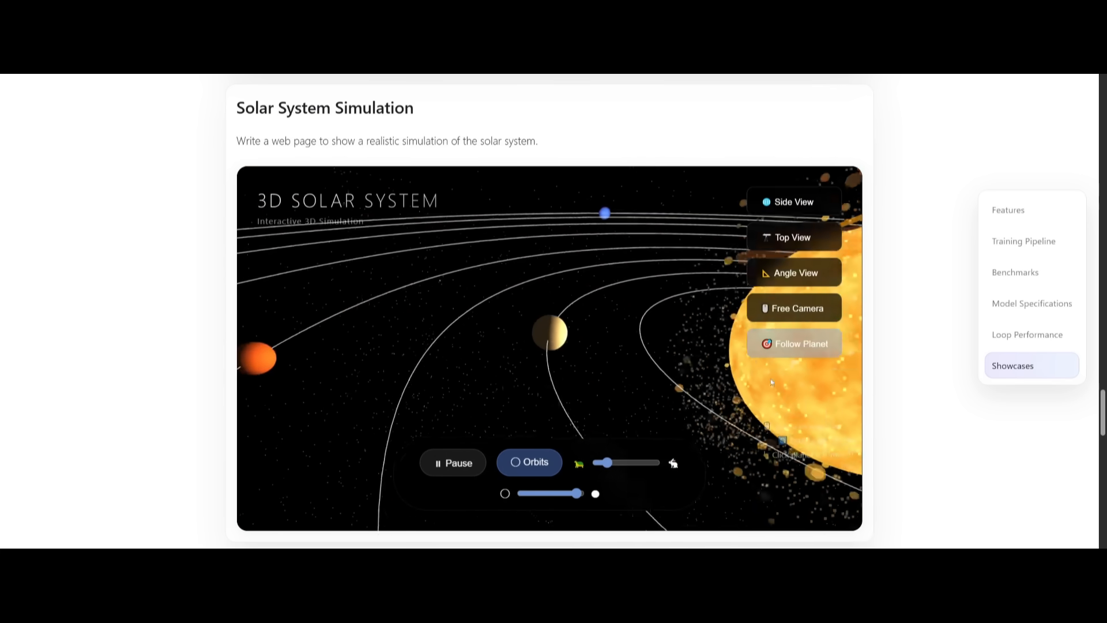
left_click(792, 343)
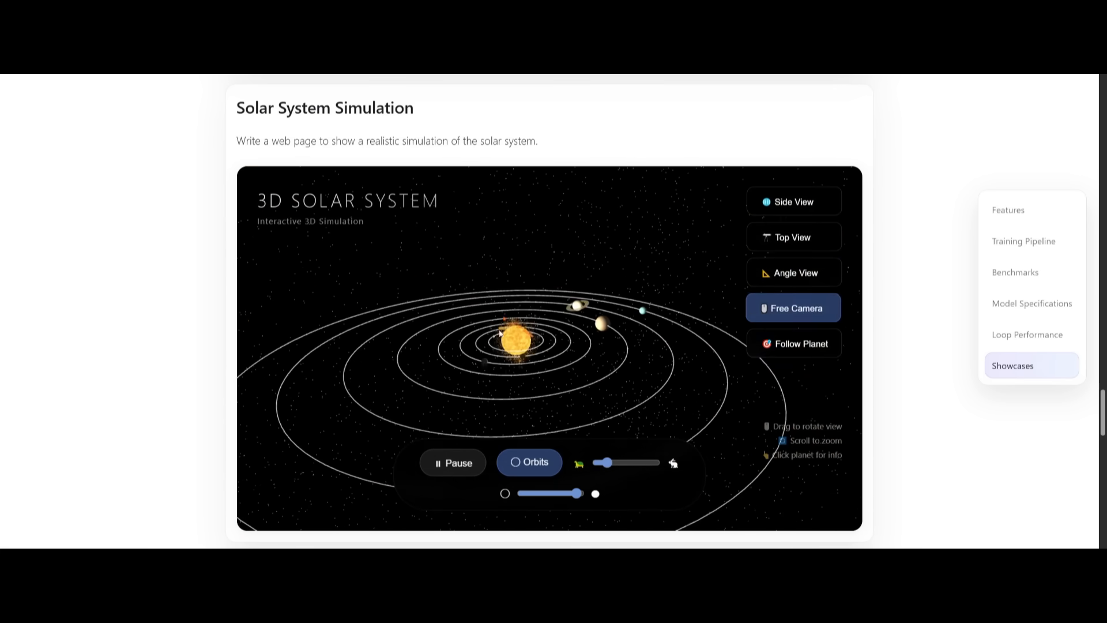
- Retry Neon Space Shooter from its Game Over panel and play to score 380
scroll("down", 3)
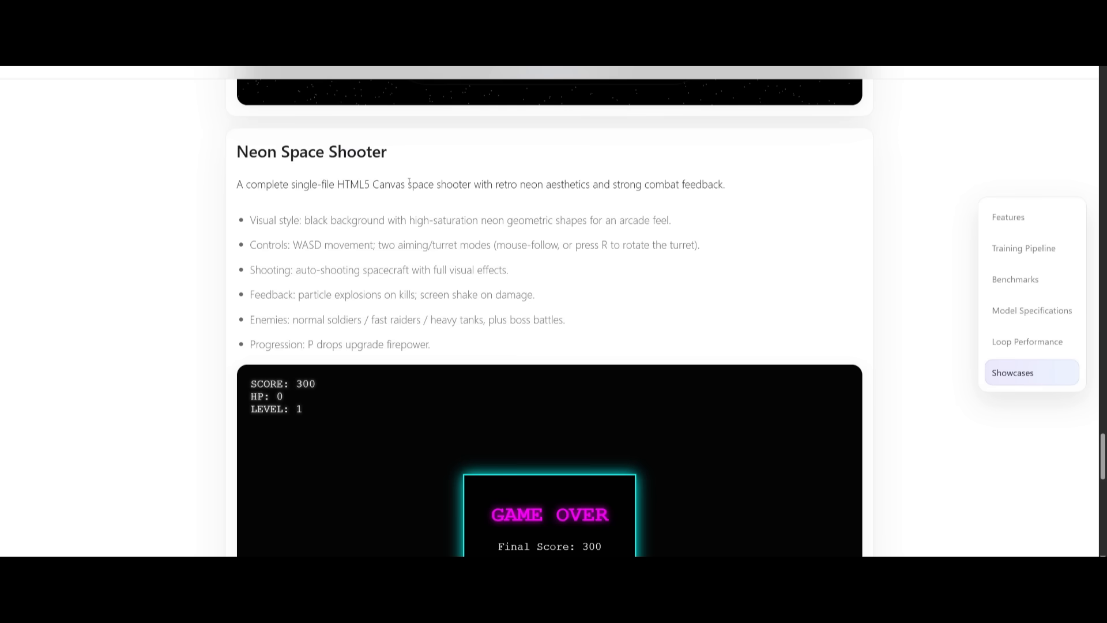
mouse_move(307, 178)
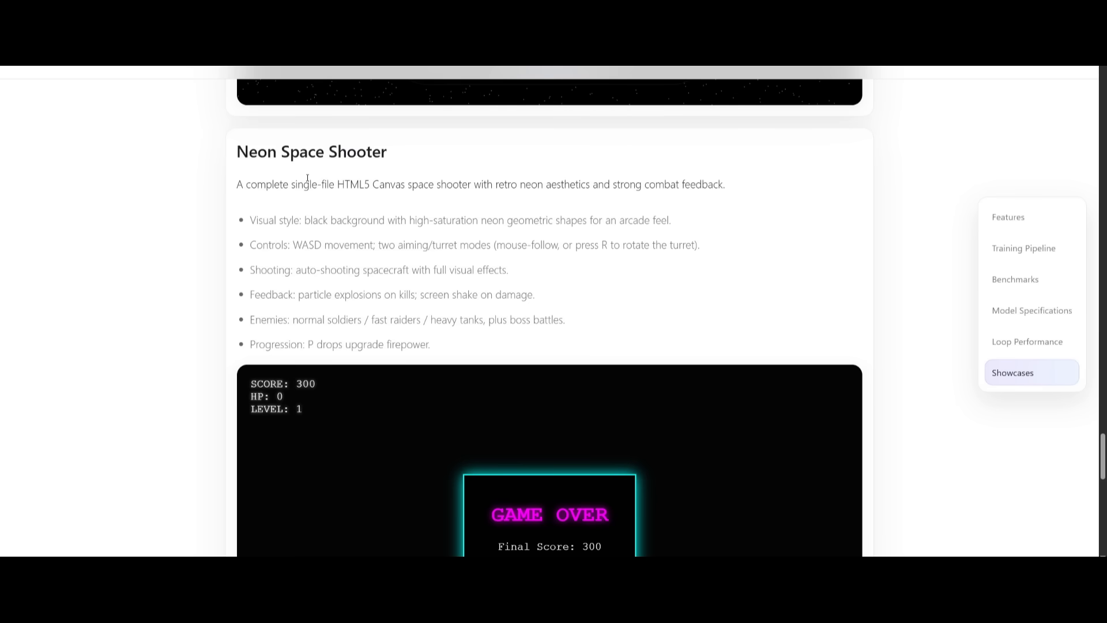
scroll("down", 3)
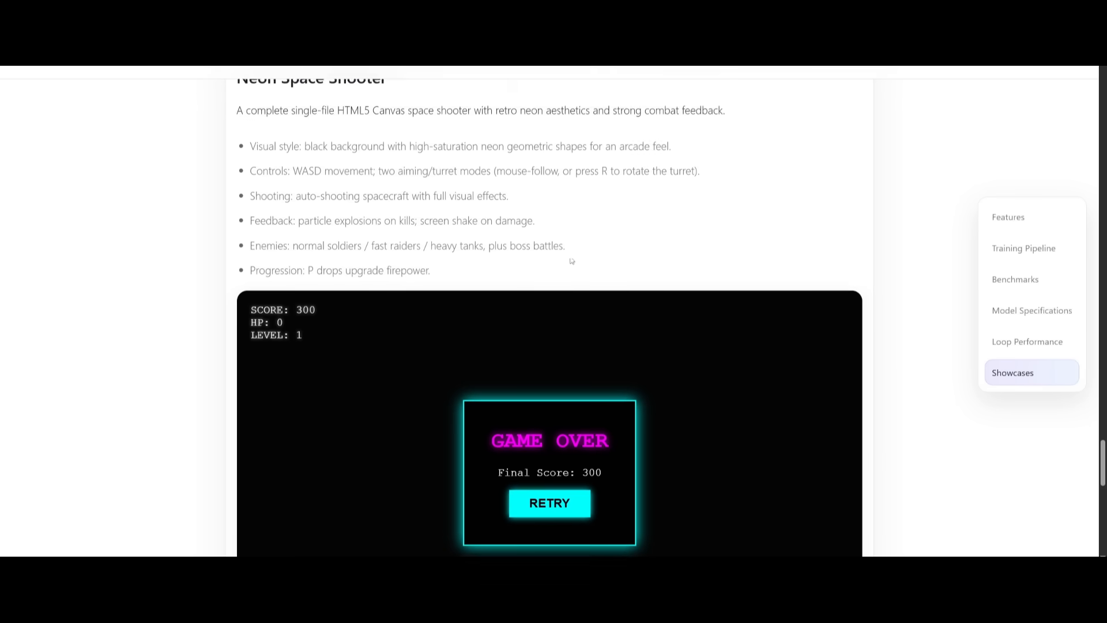
left_click(550, 503)
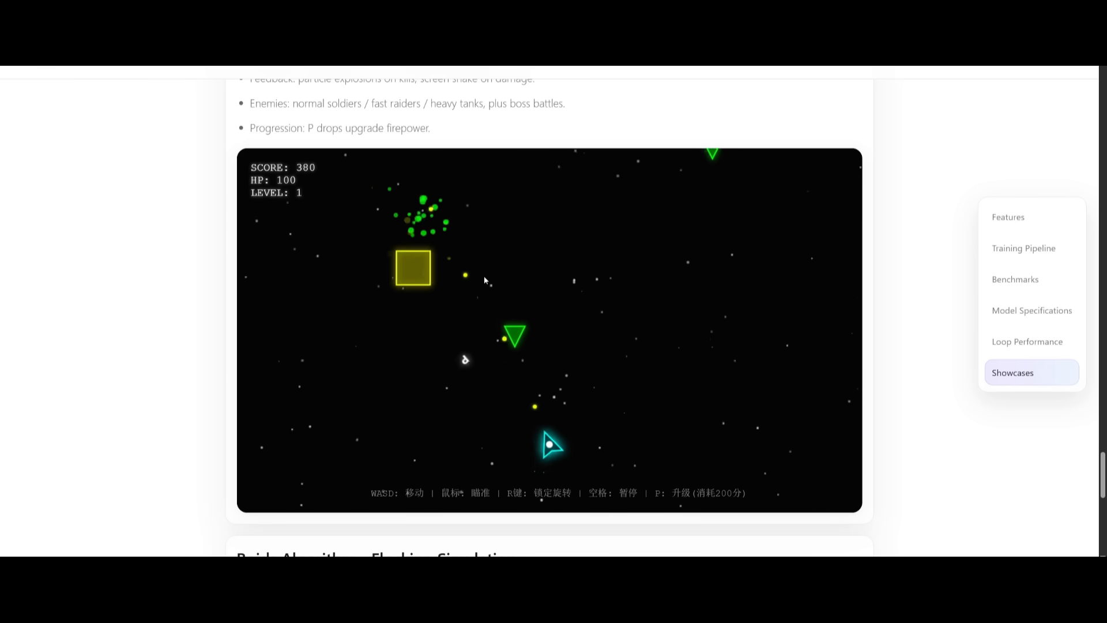
mouse_move(421, 317)
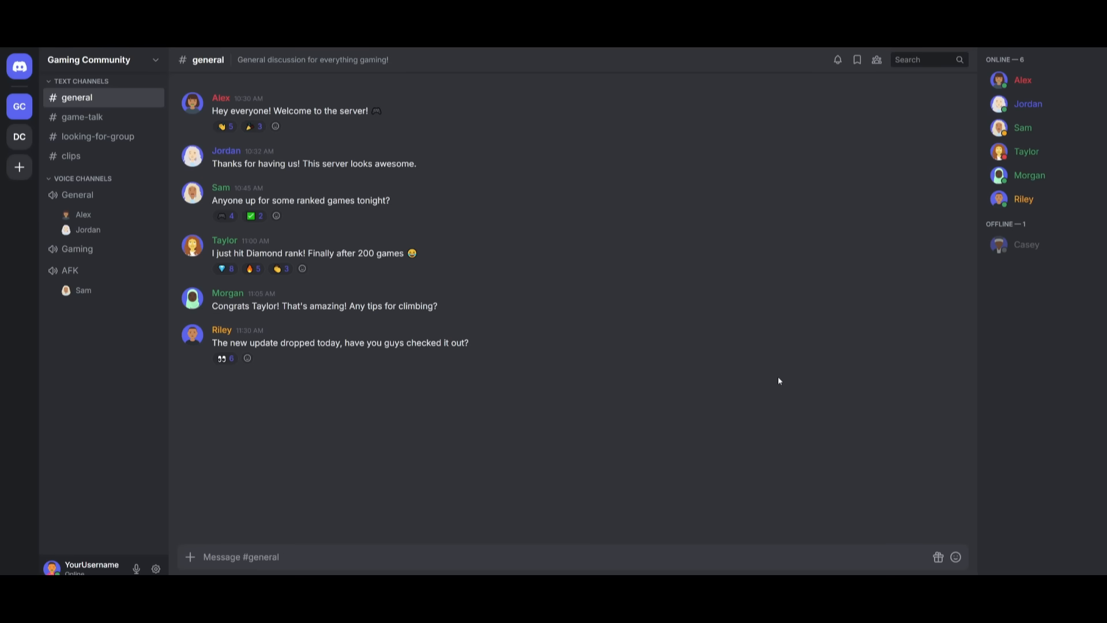
mouse_move(754, 378)
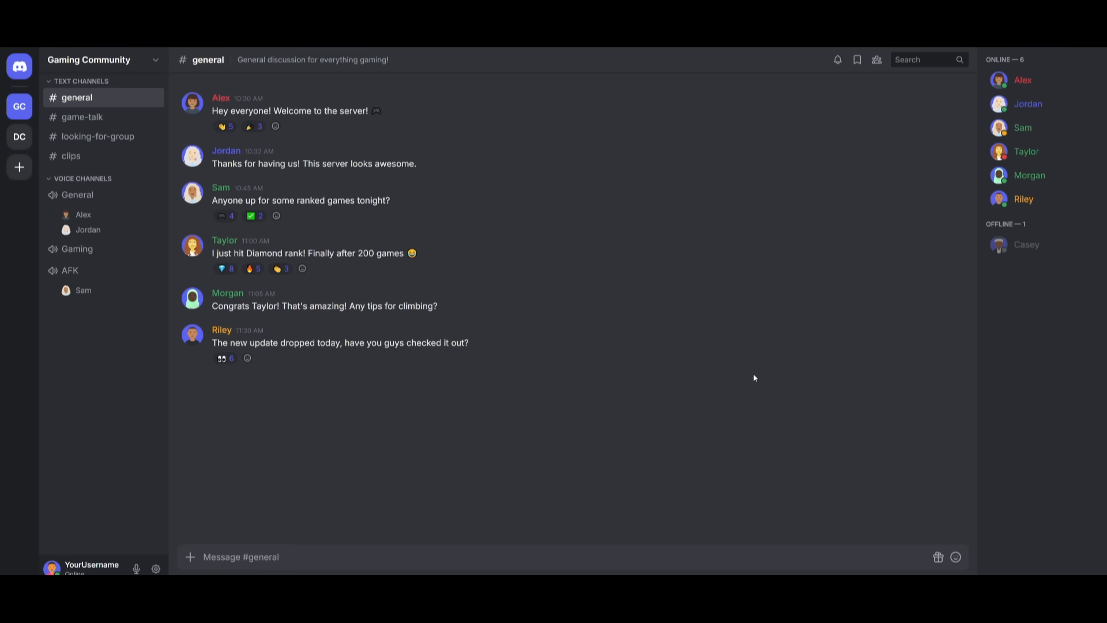
mouse_move(704, 389)
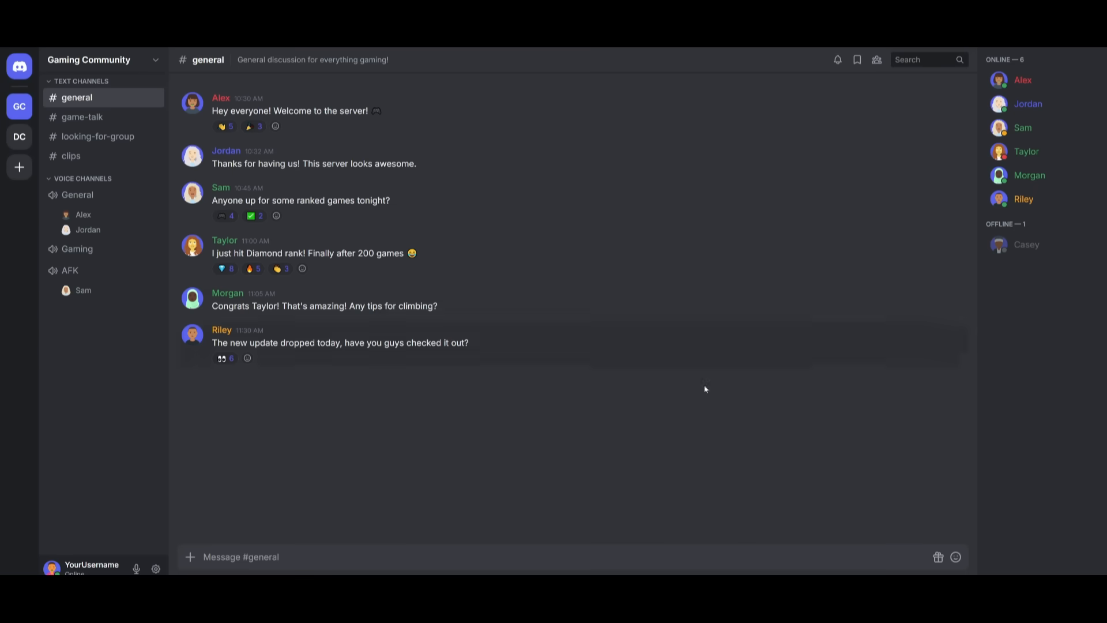
- Browse the game-talk, looking-for-group and clips channels of the Gaming Community server
left_click(82, 117)
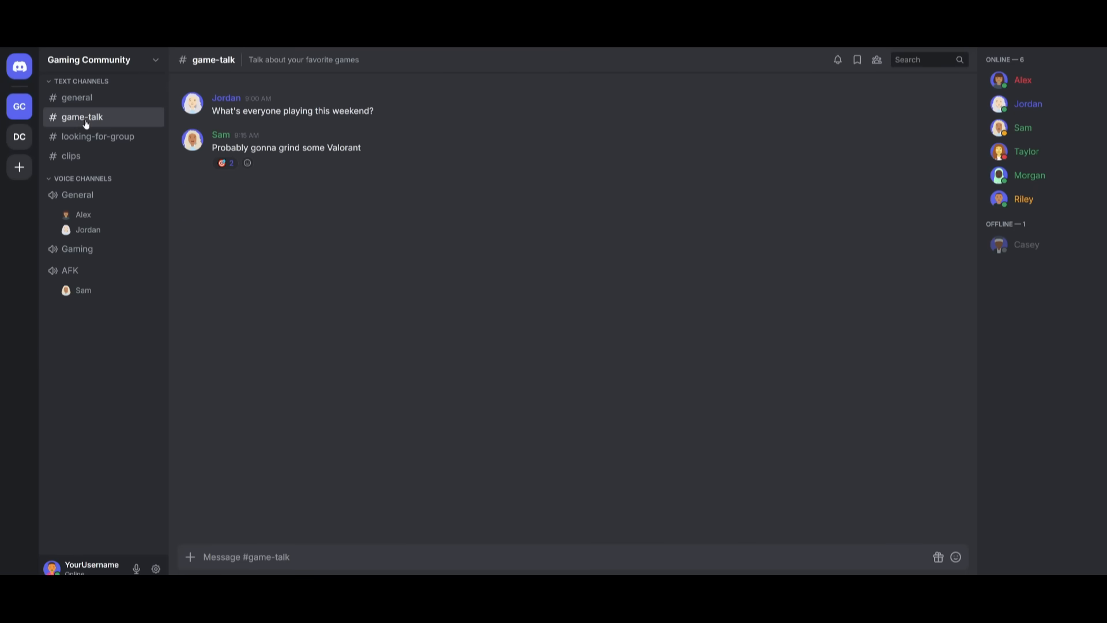
left_click(98, 136)
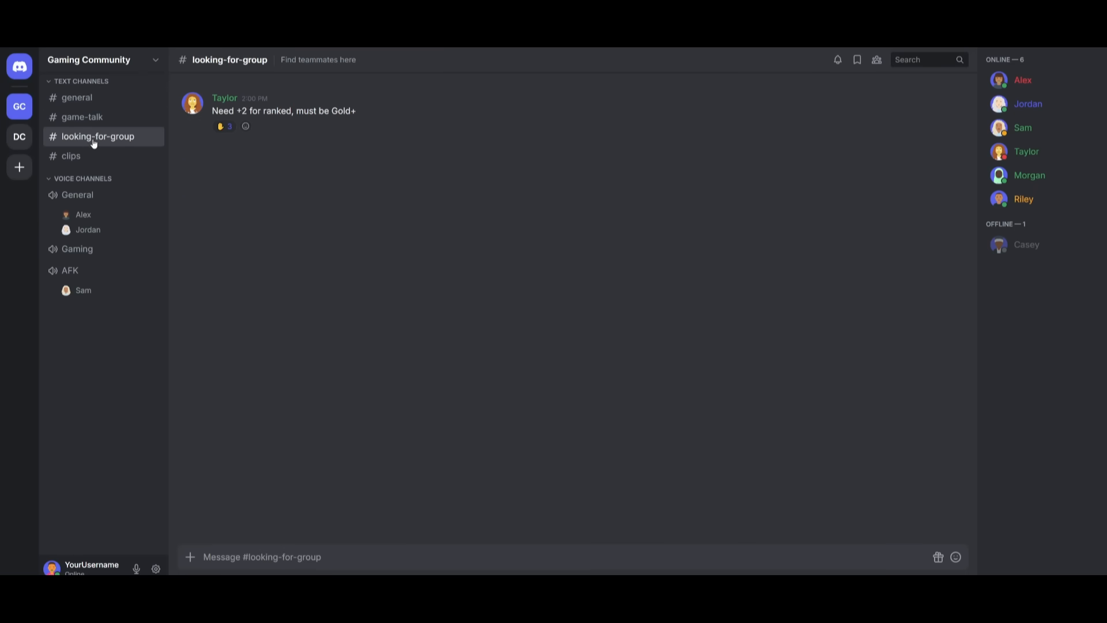
left_click(70, 157)
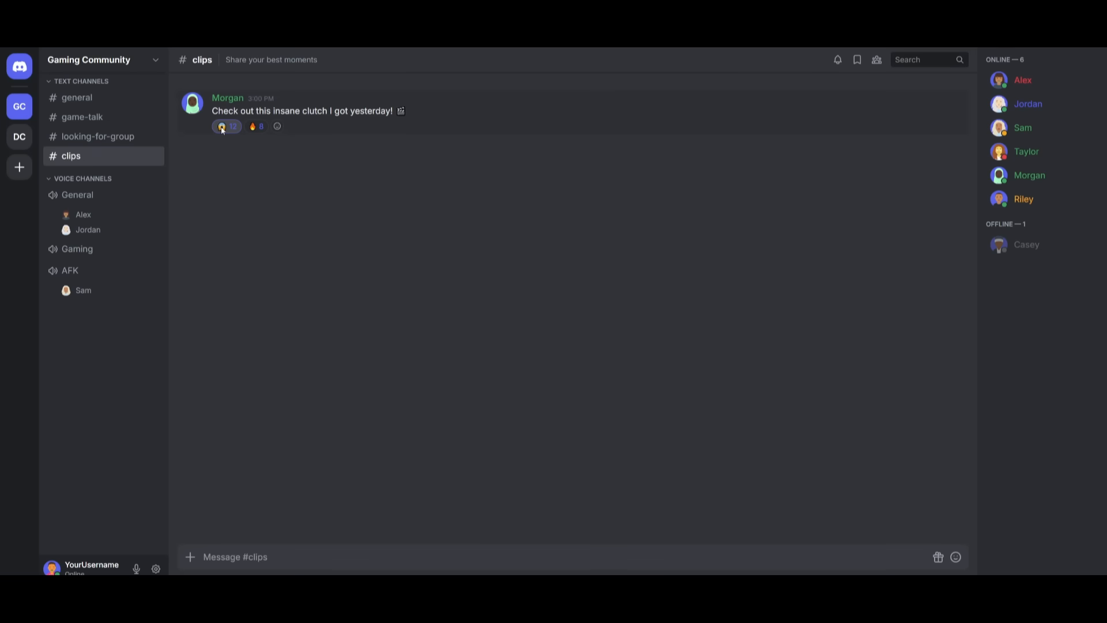
left_click(226, 127)
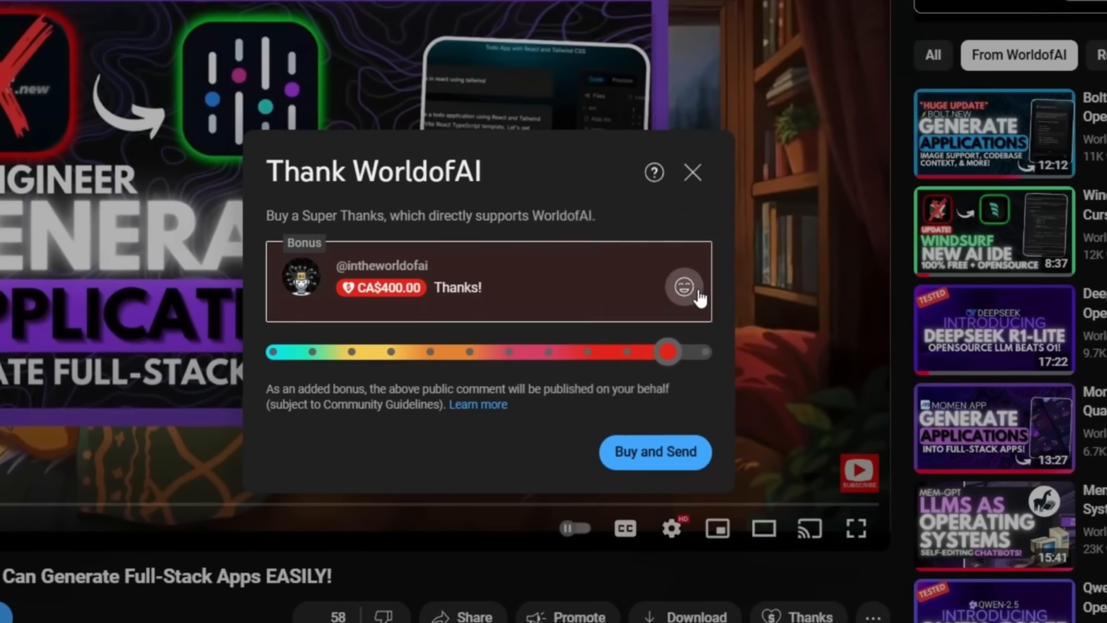
- Dismiss the Super Thanks dialog and show WorldofAI's Join membership tiers
left_click(691, 173)
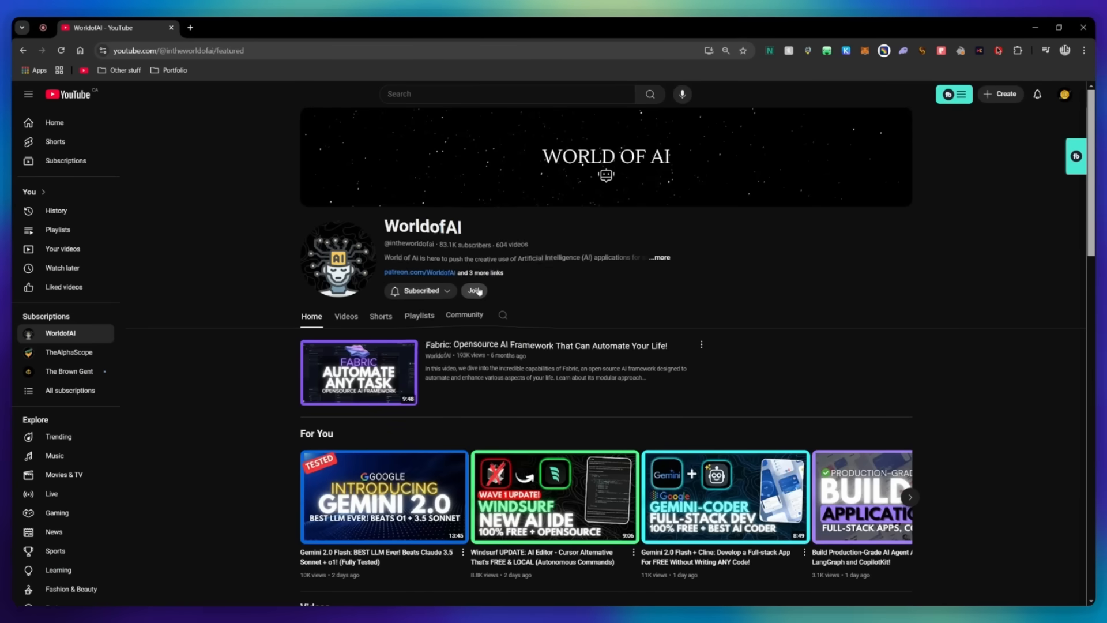
left_click(474, 290)
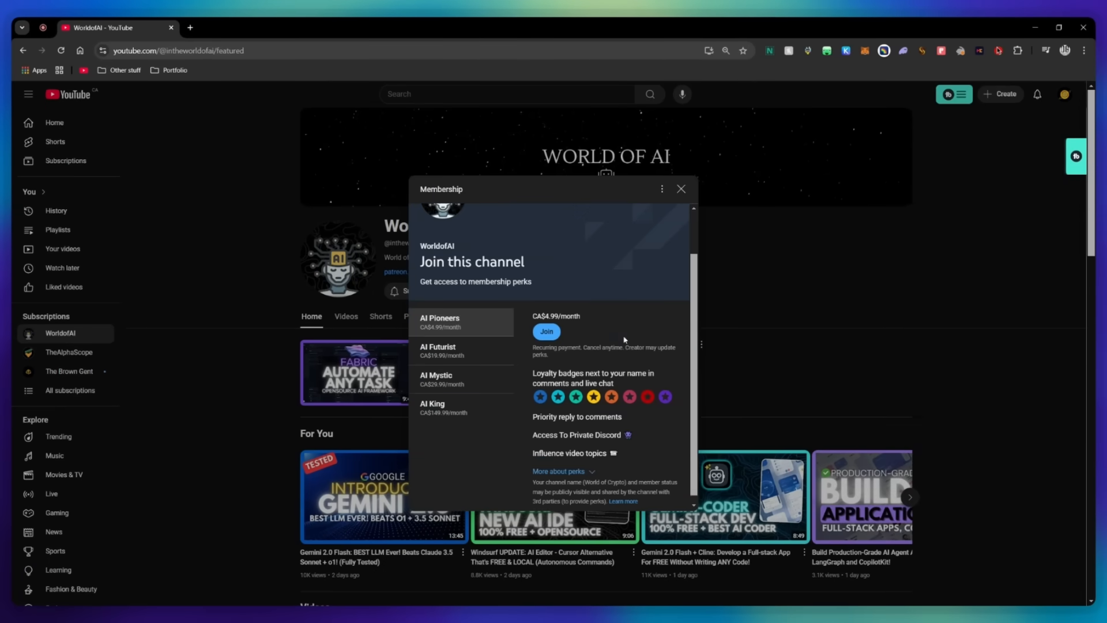
left_click(438, 351)
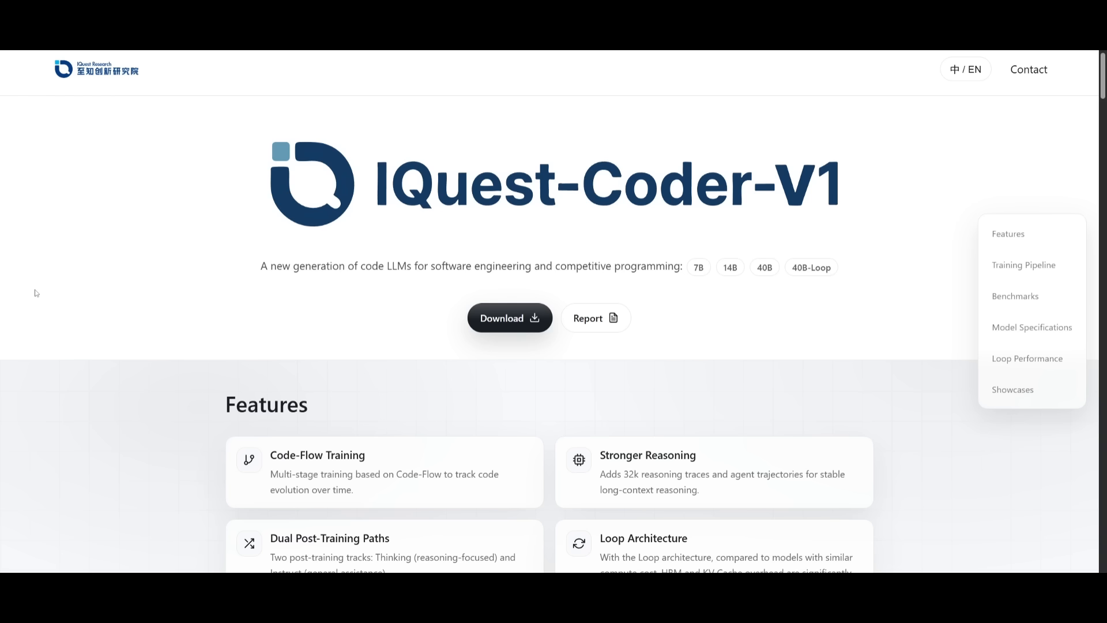
mouse_move(87, 347)
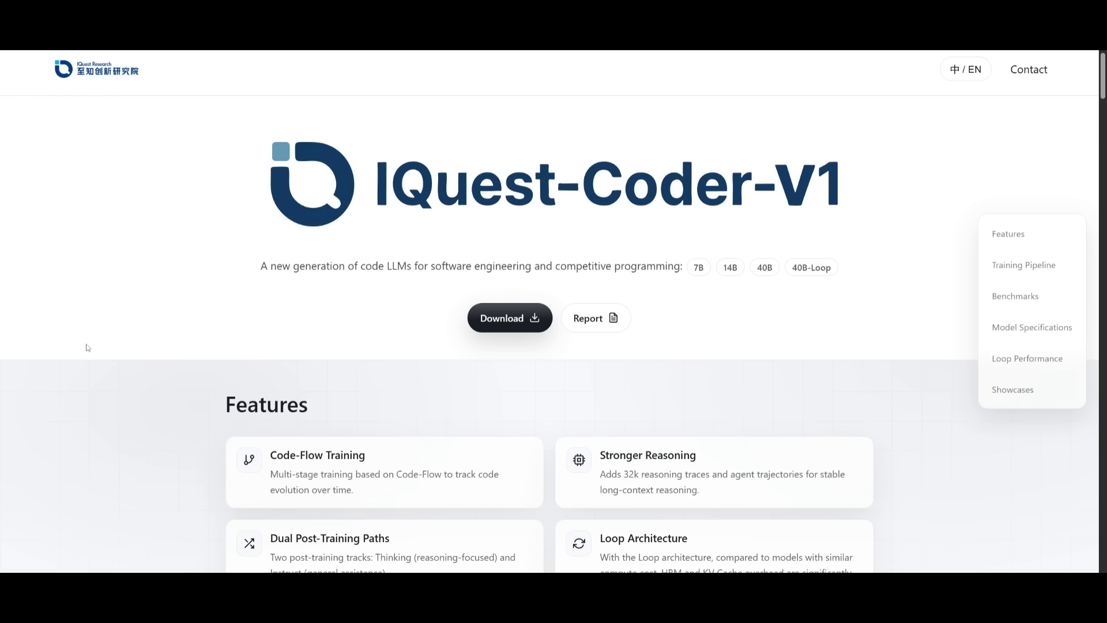
mouse_move(164, 360)
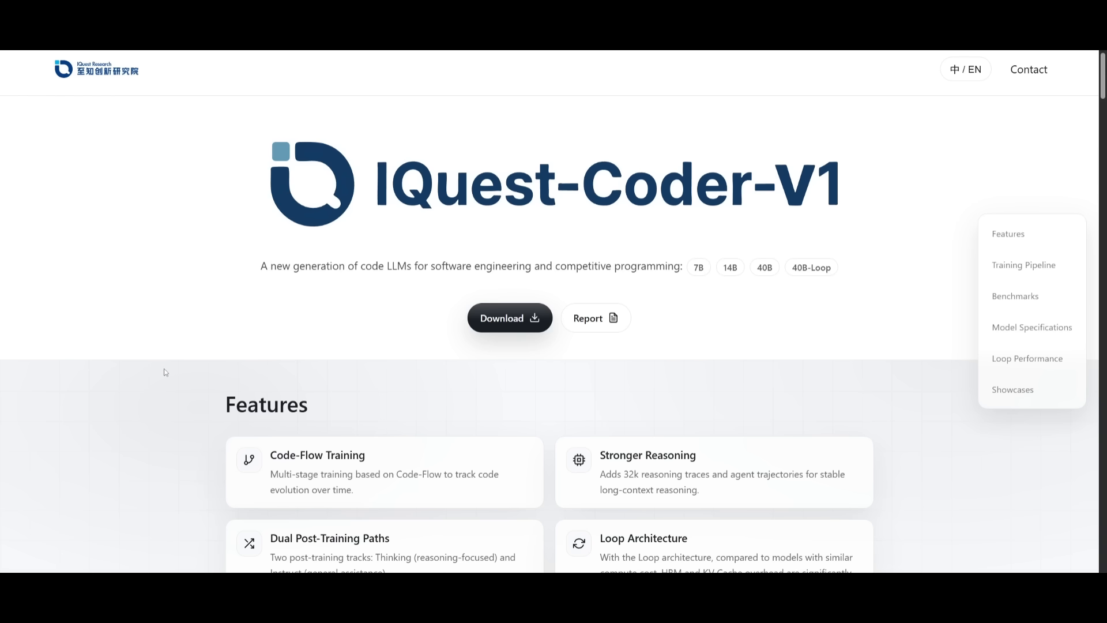
- Scroll past Features, Training Pipeline and Benchmarks down to the Model Specifications table
scroll("down", 3)
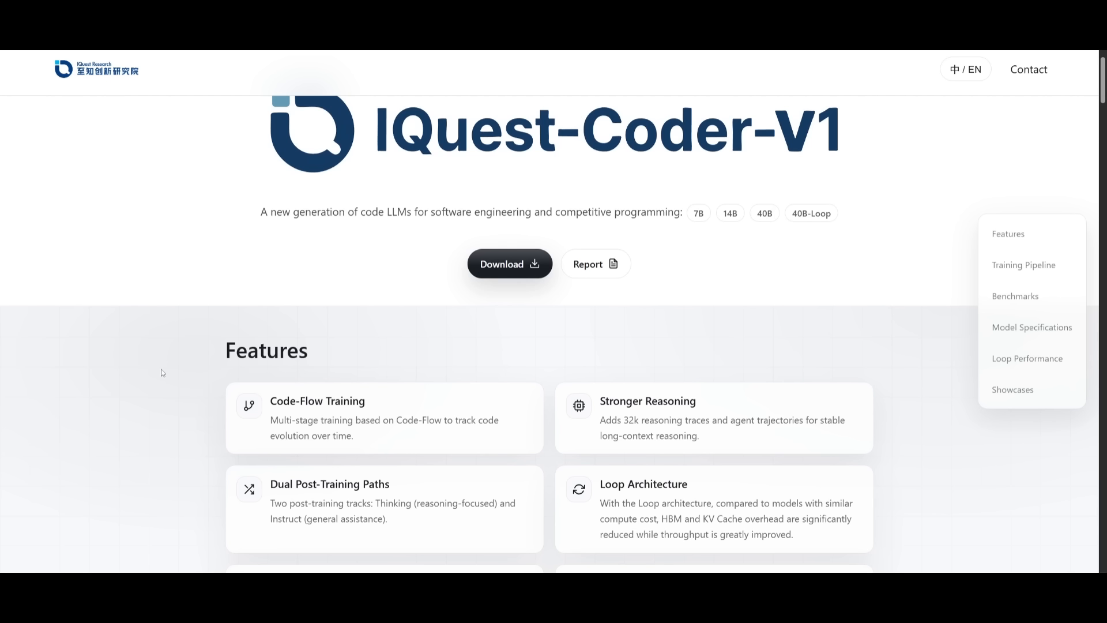
mouse_move(40, 387)
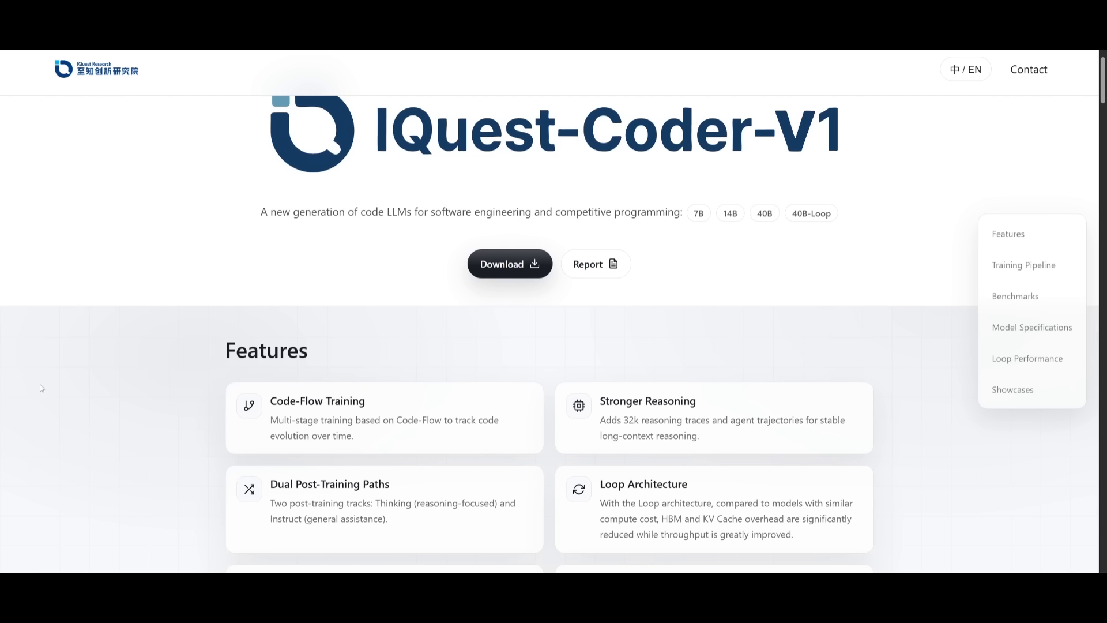
mouse_move(34, 354)
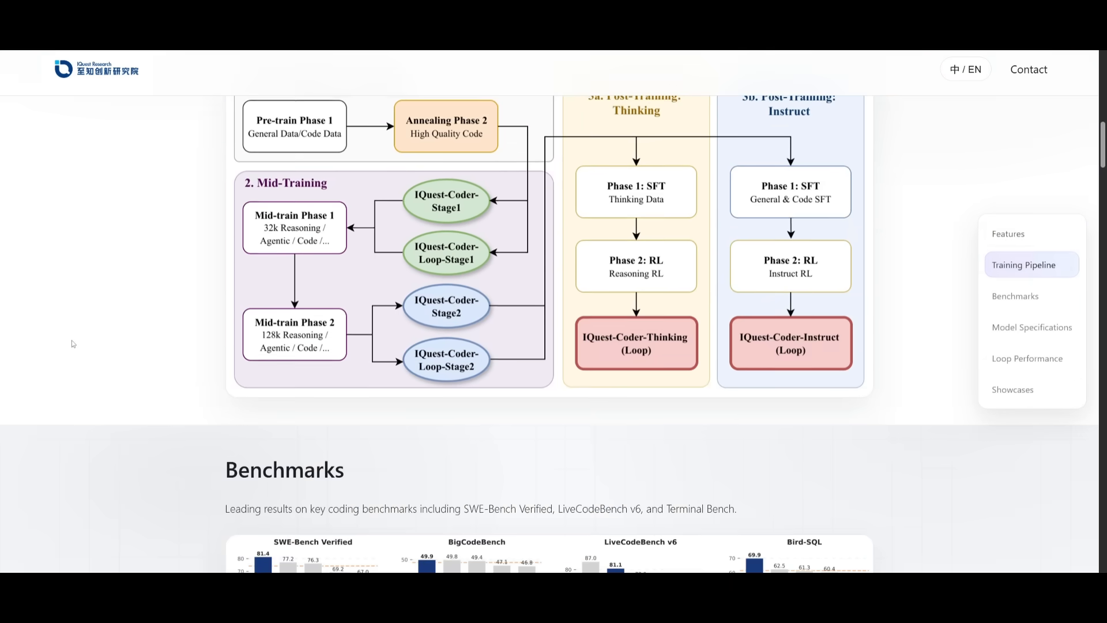
scroll("down", 3)
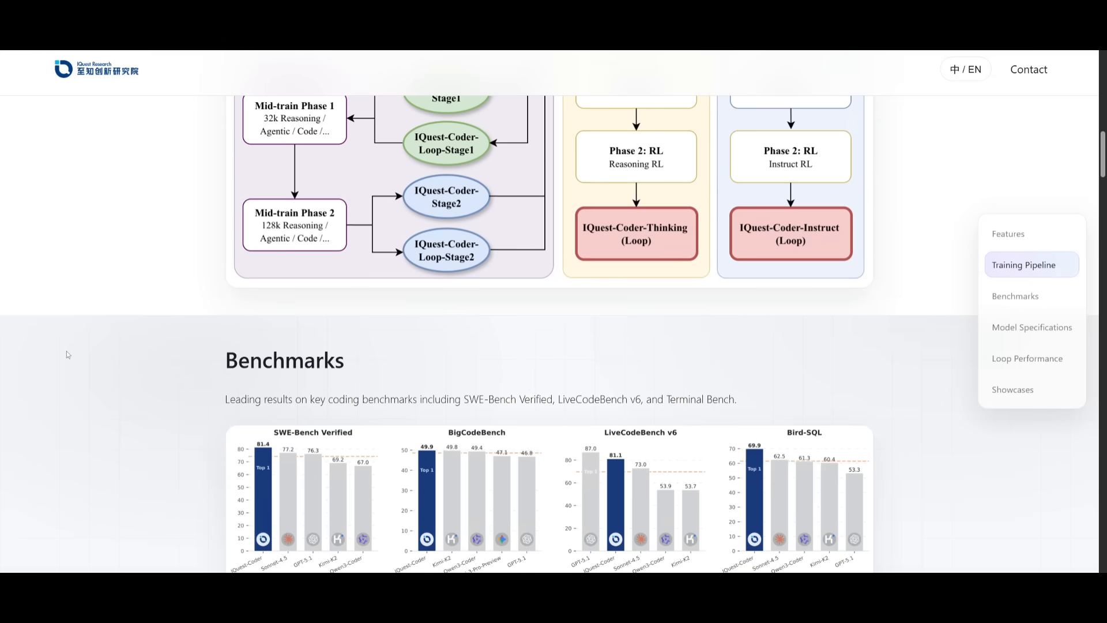
scroll("down", 3)
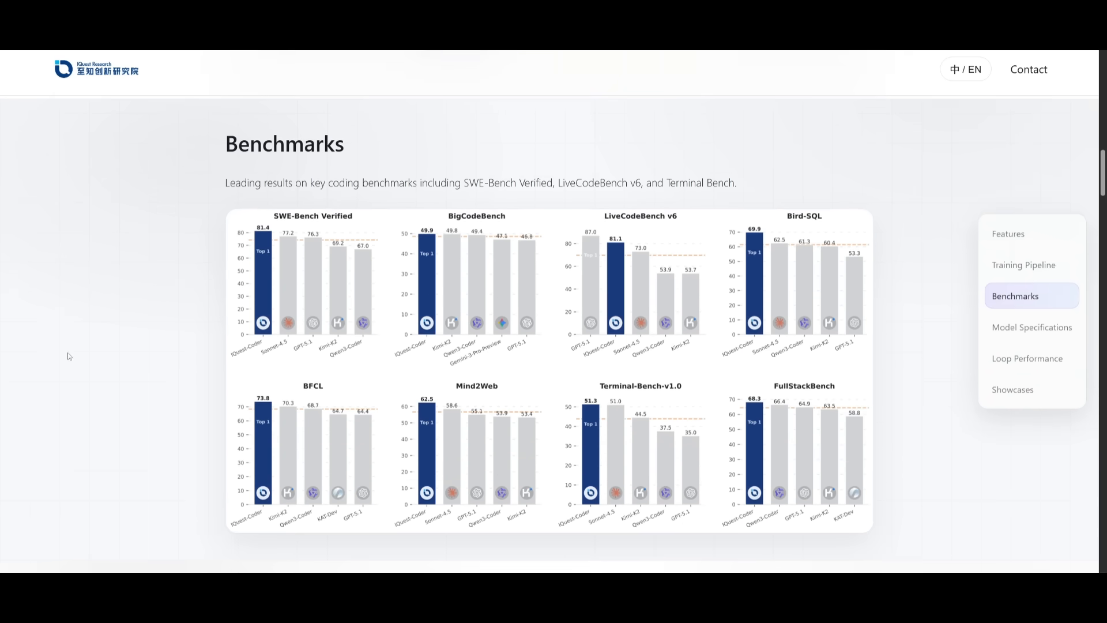
mouse_move(56, 347)
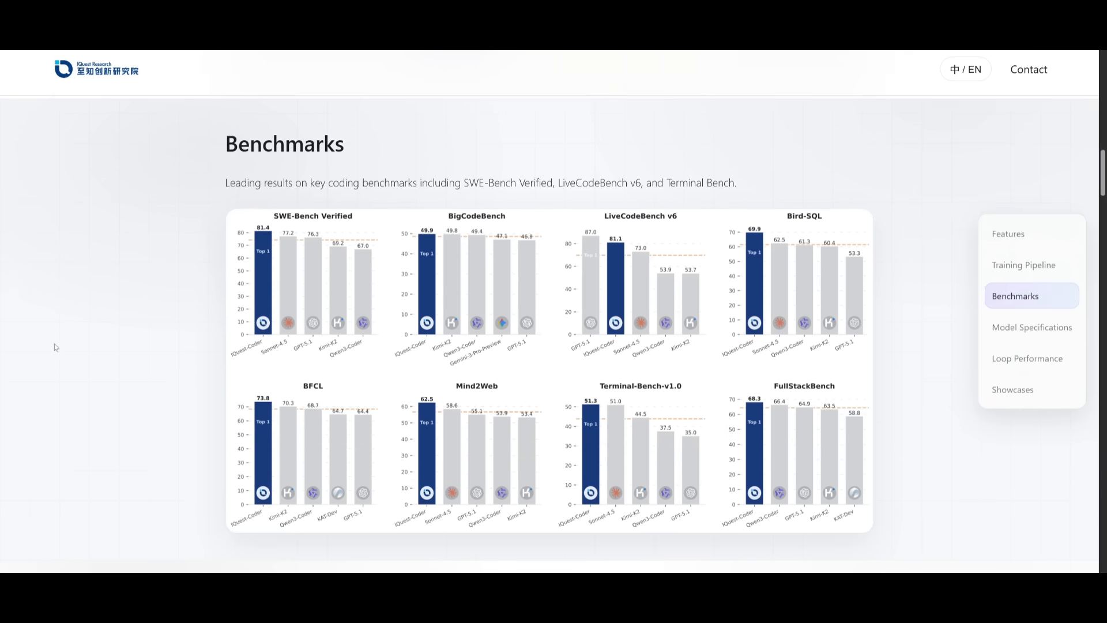
mouse_move(63, 287)
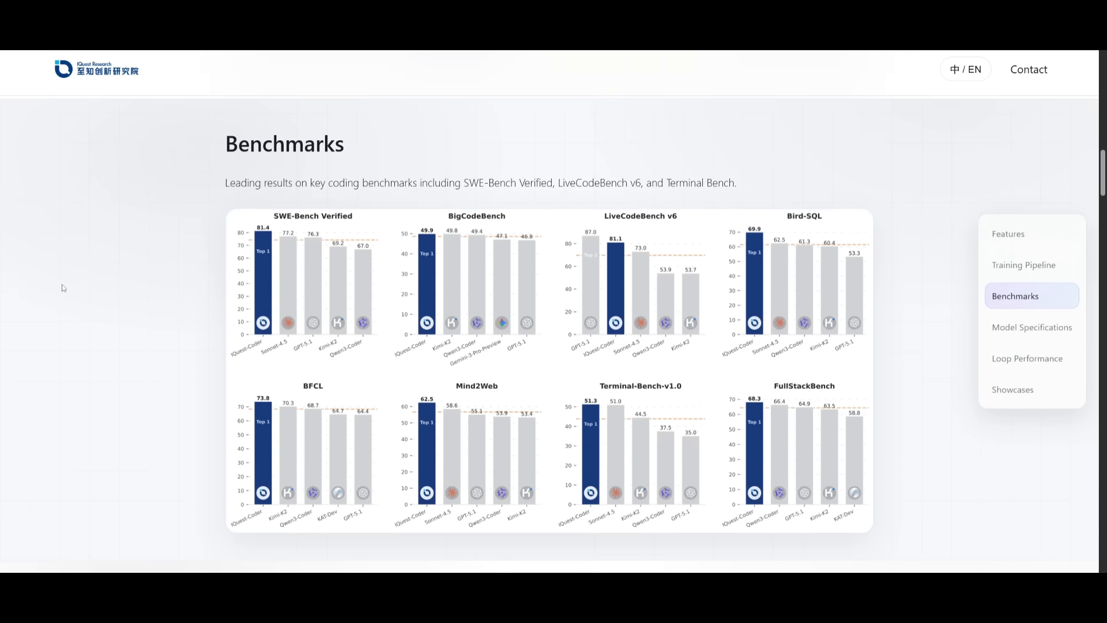
scroll("down", 3)
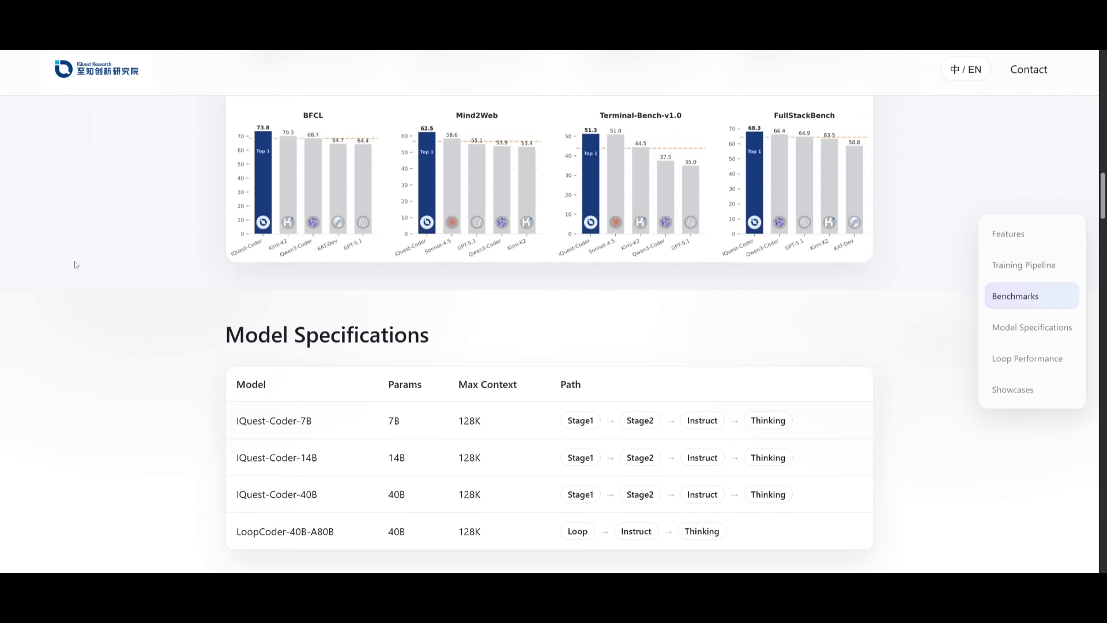
mouse_move(79, 254)
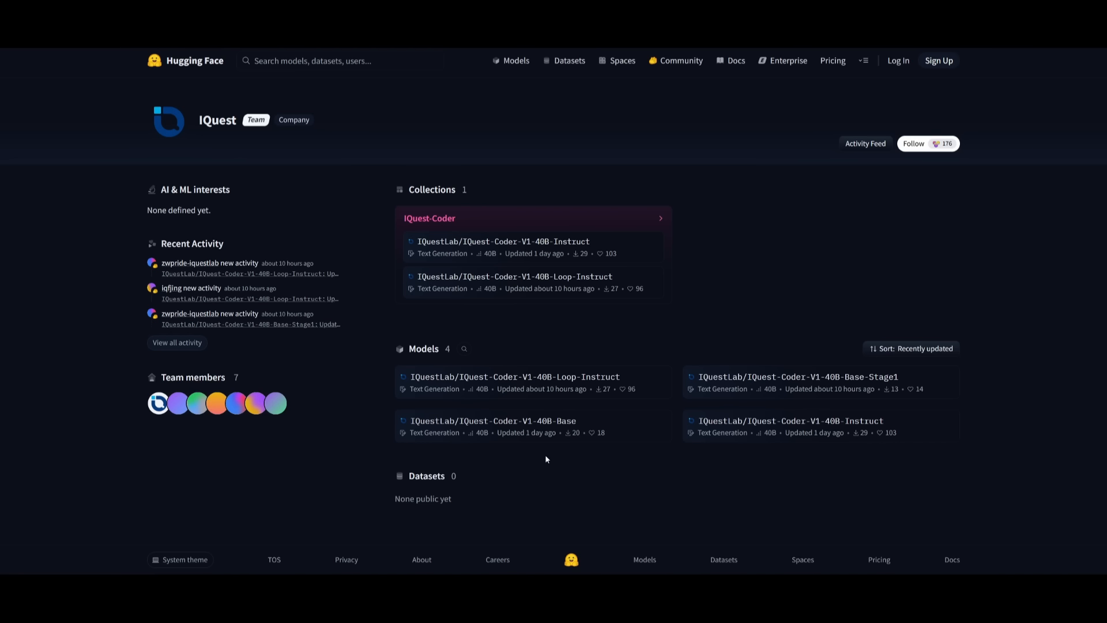
mouse_move(560, 496)
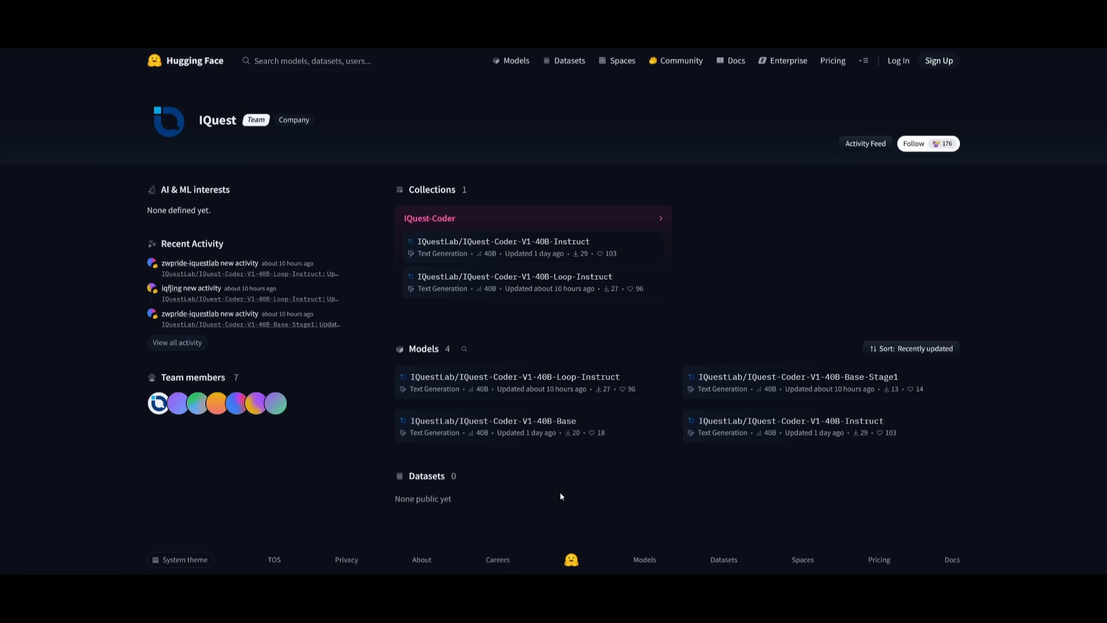
mouse_move(573, 494)
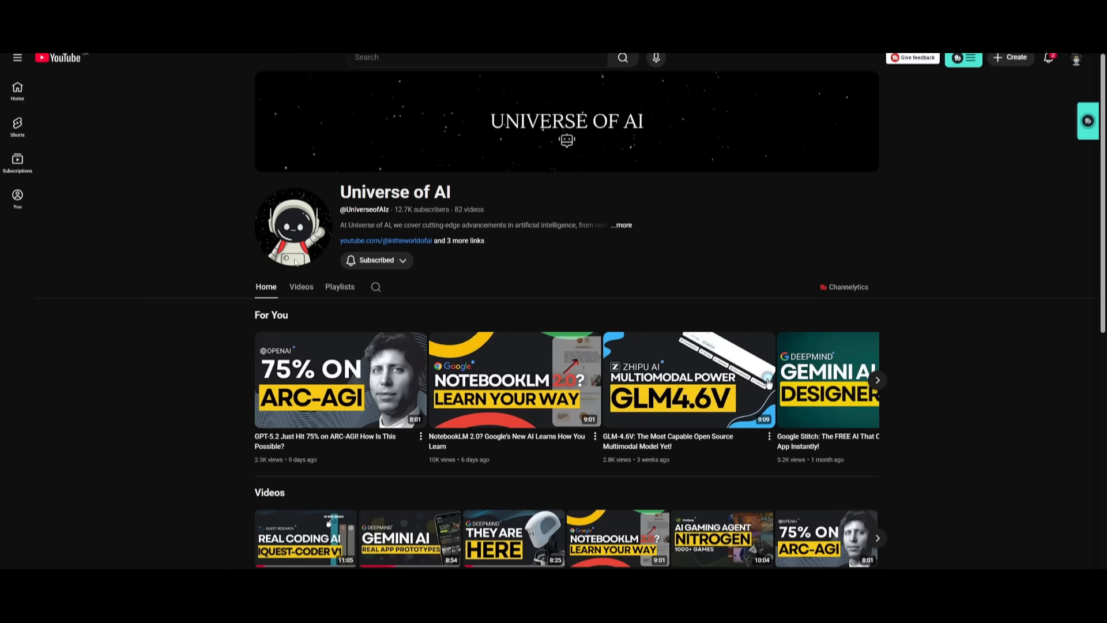
- Open WorldofAI's Videos tab and scroll through several rows of recent AI uploads
left_click(301, 287)
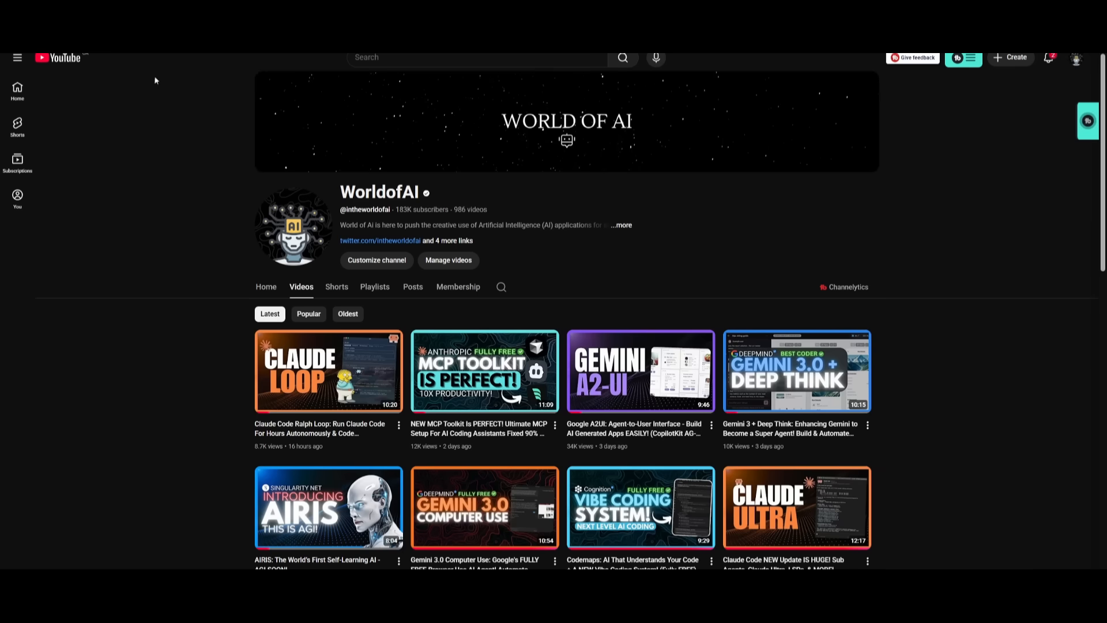
mouse_move(442, 317)
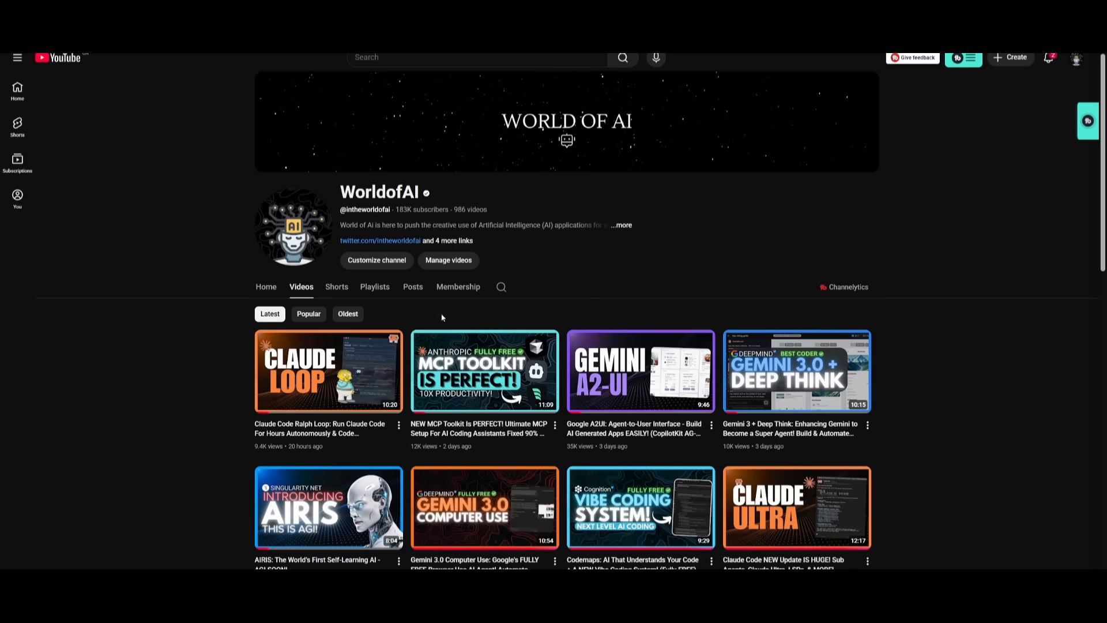
scroll("down", 3)
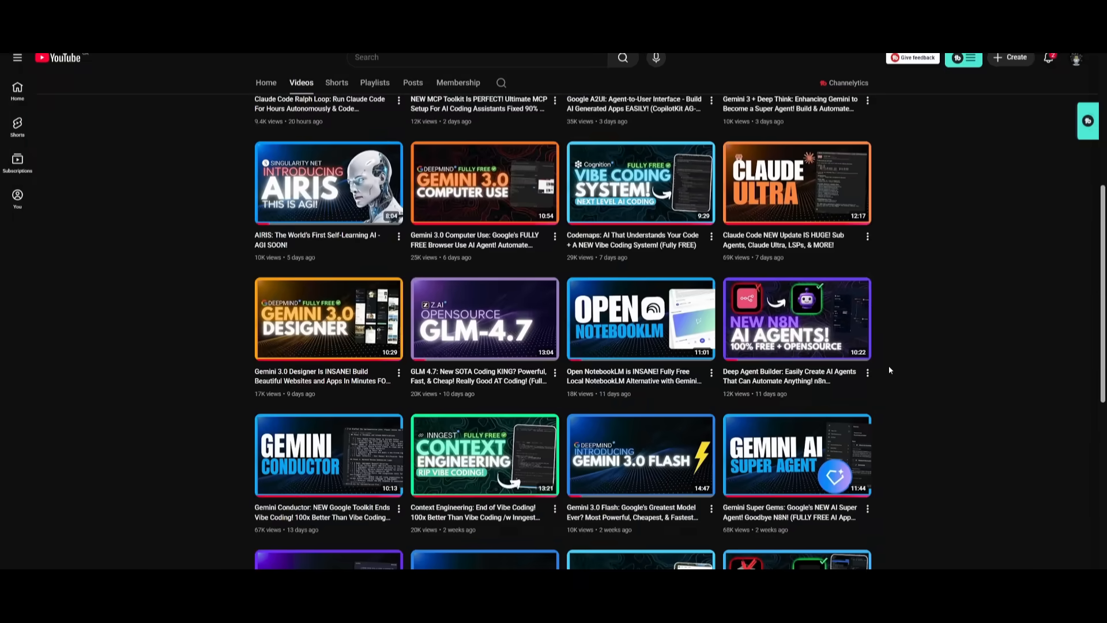
mouse_move(796, 318)
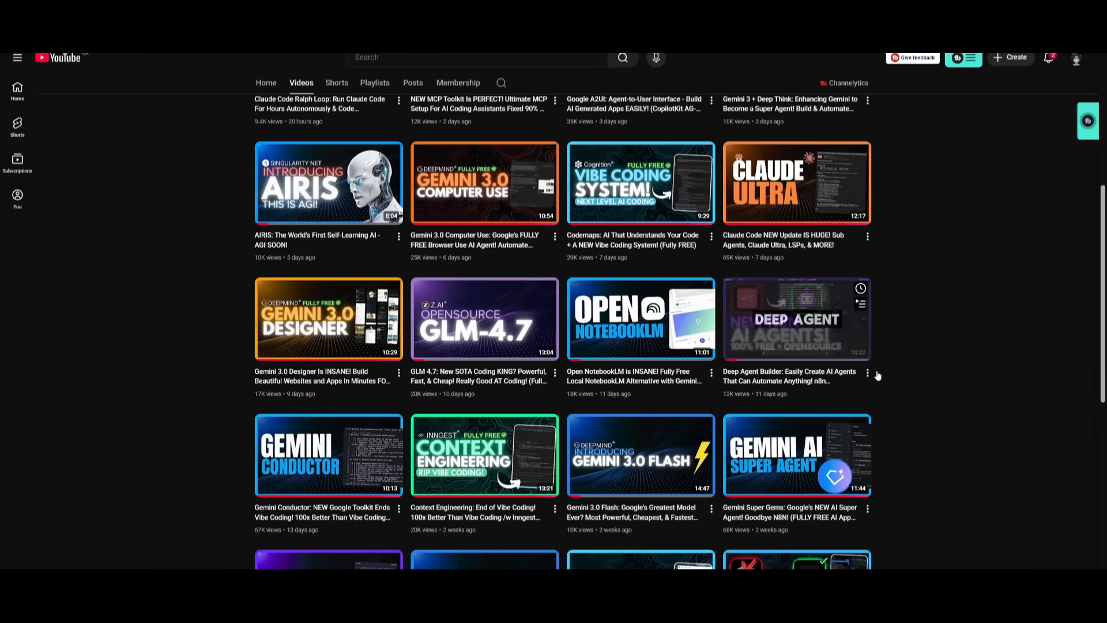
scroll("down", 3)
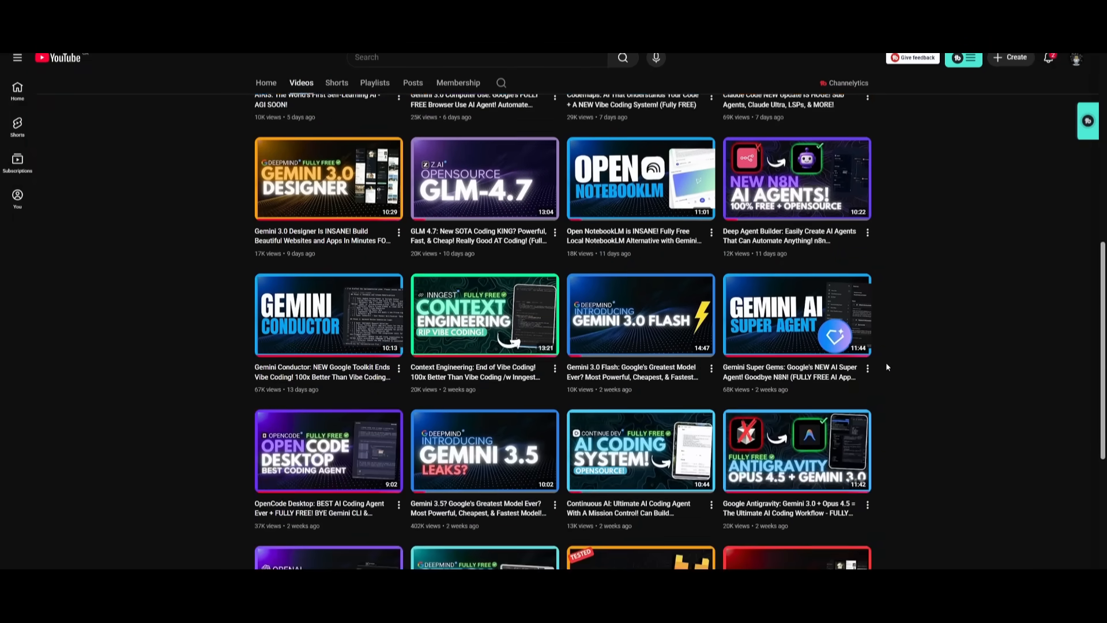
scroll("down", 3)
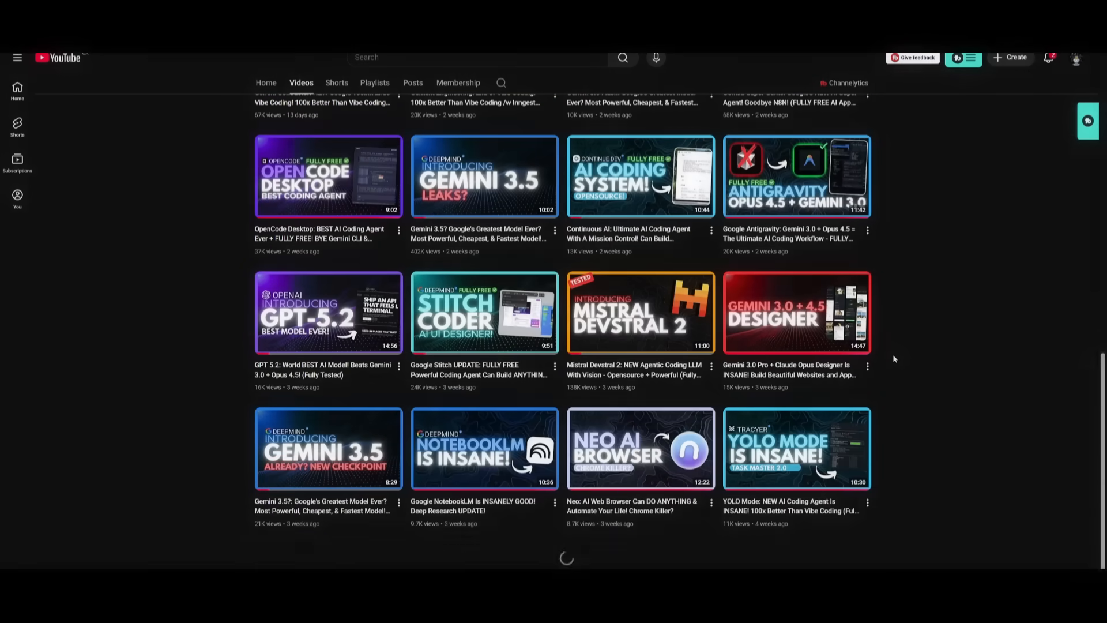